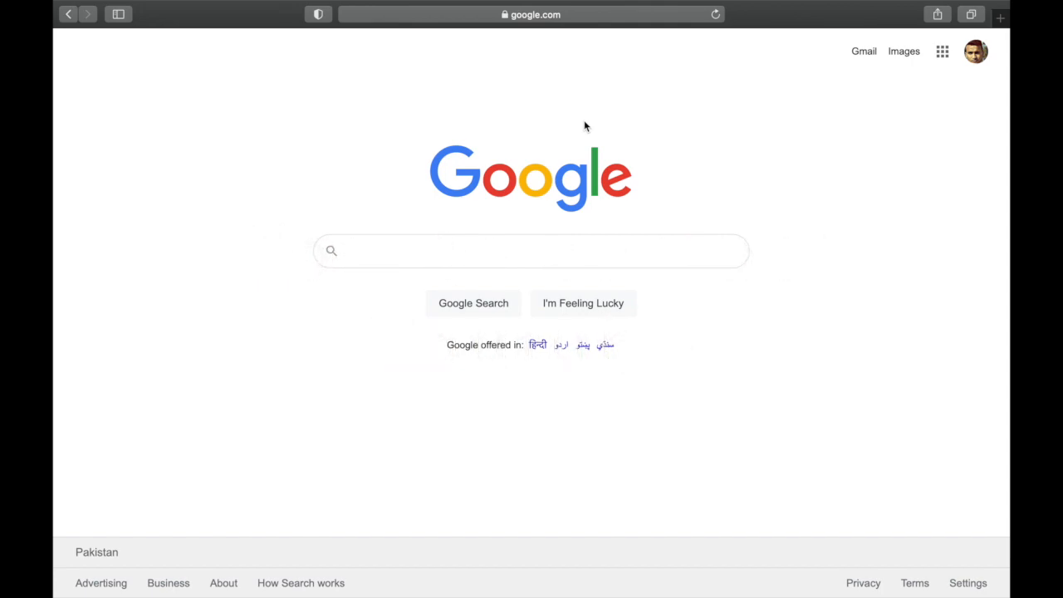
Step: Land on the YouTube home page at youtube.com
{"action": "left_click", "coordinate": [531, 250]}
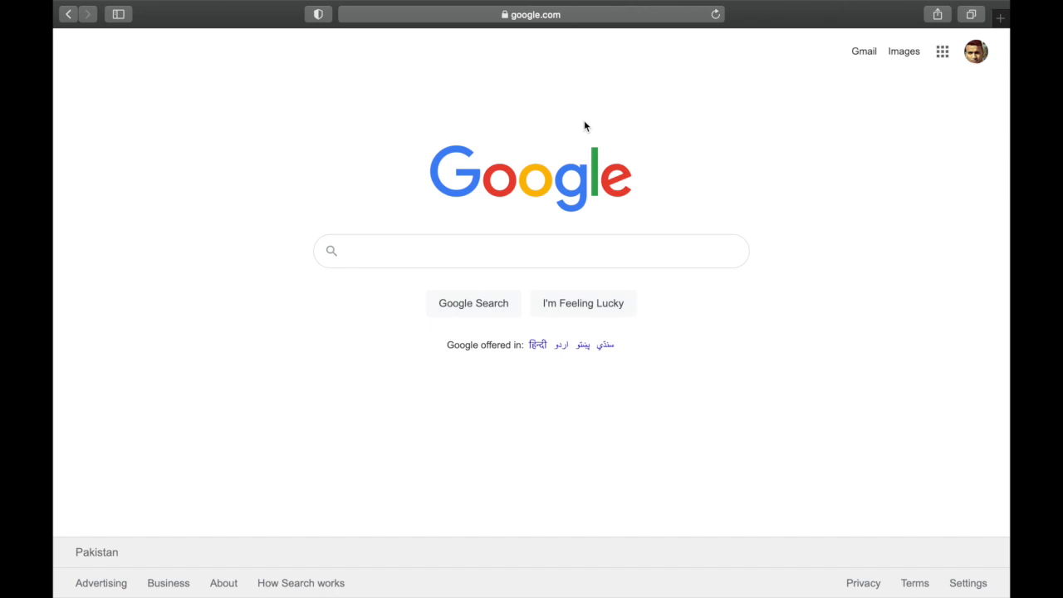
{"action": "left_click", "coordinate": [532, 251]}
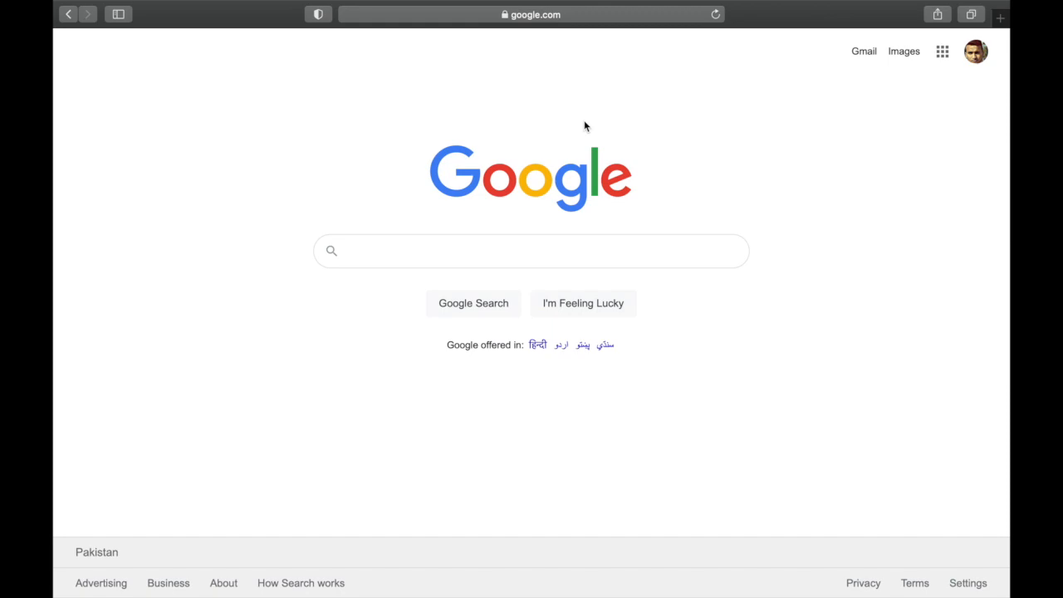
{"action": "left_click", "coordinate": [532, 251]}
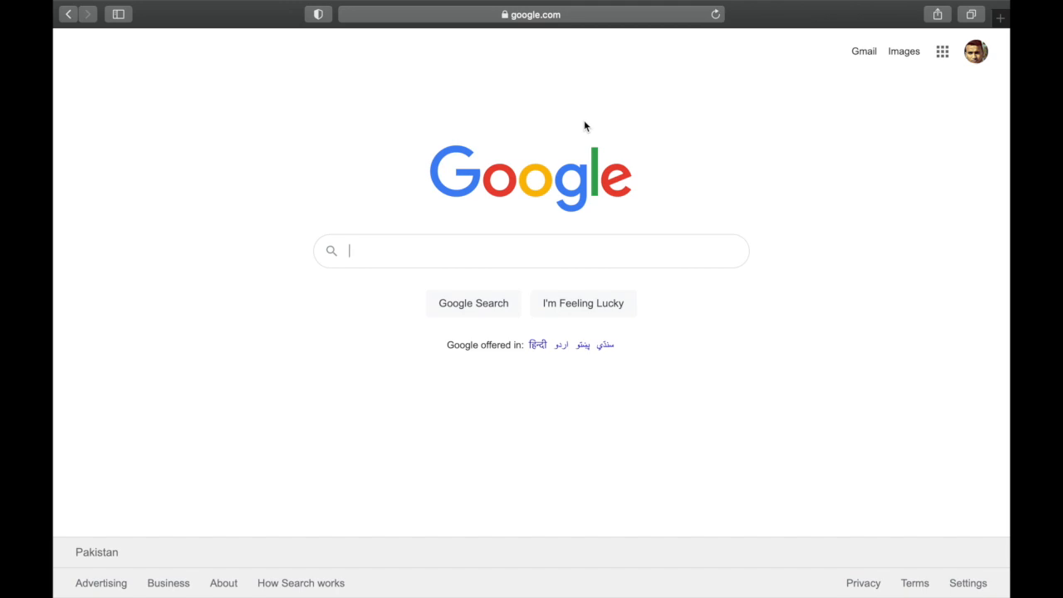
{"action": "left_click", "coordinate": [530, 250]}
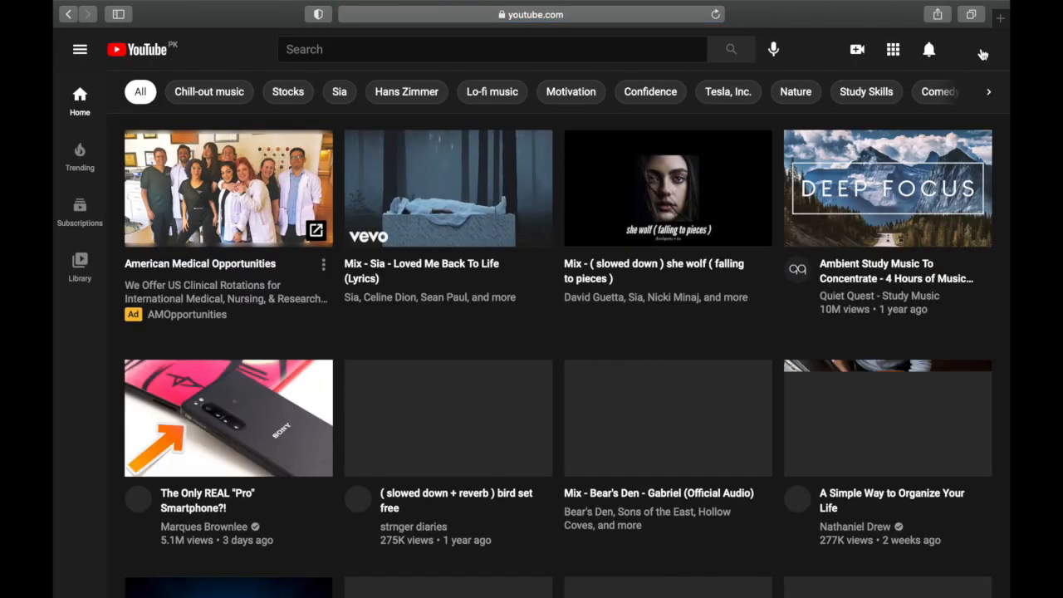
Step: Go to YouTube Studio from the profile avatar's account menu
{"action": "left_click", "coordinate": [982, 49]}
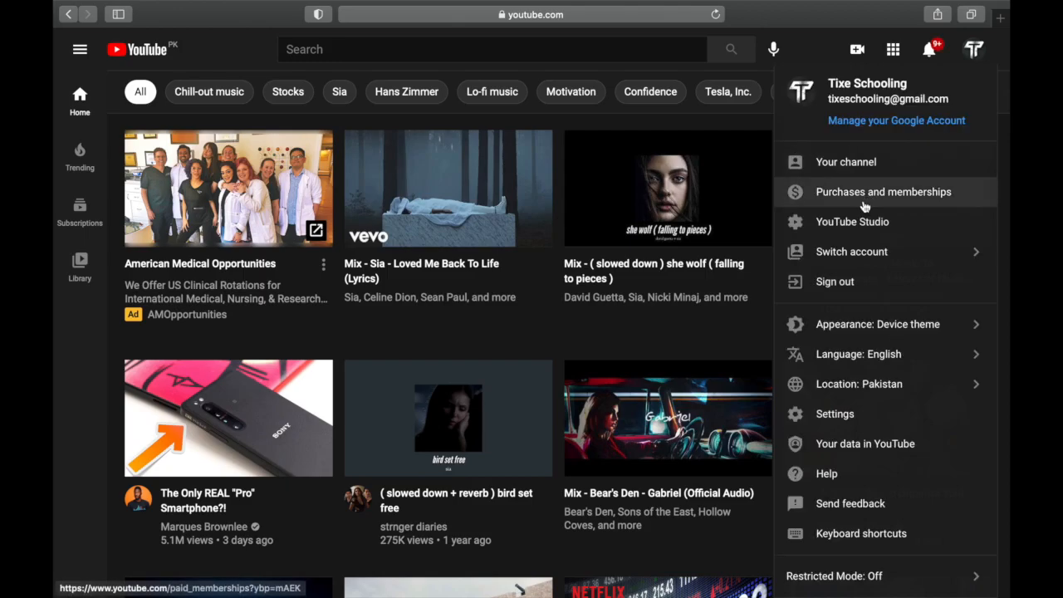
{"action": "left_click", "coordinate": [852, 222]}
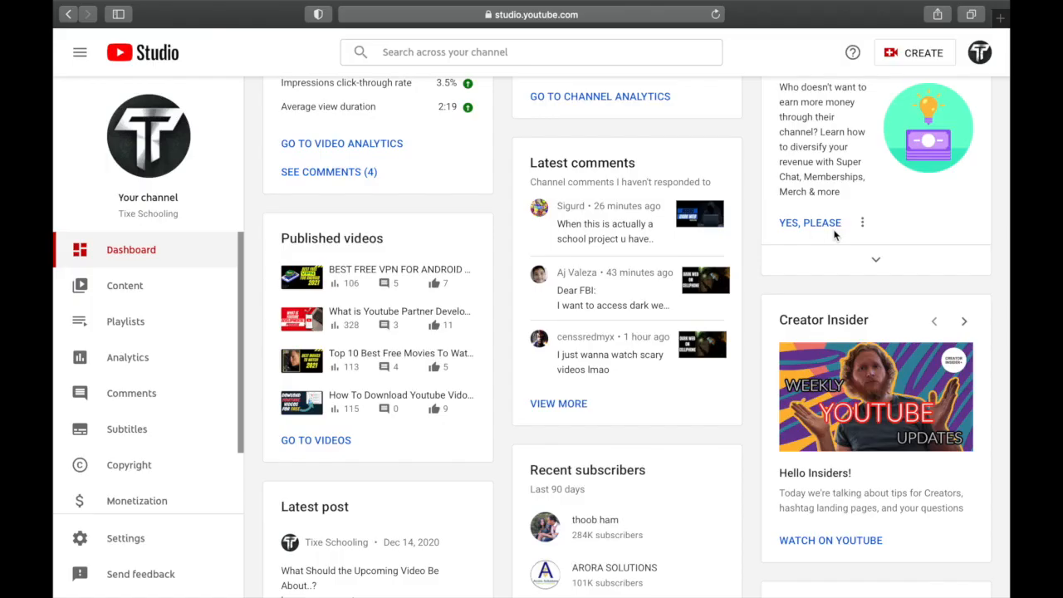
{"action": "mouse_move", "coordinate": [852, 52]}
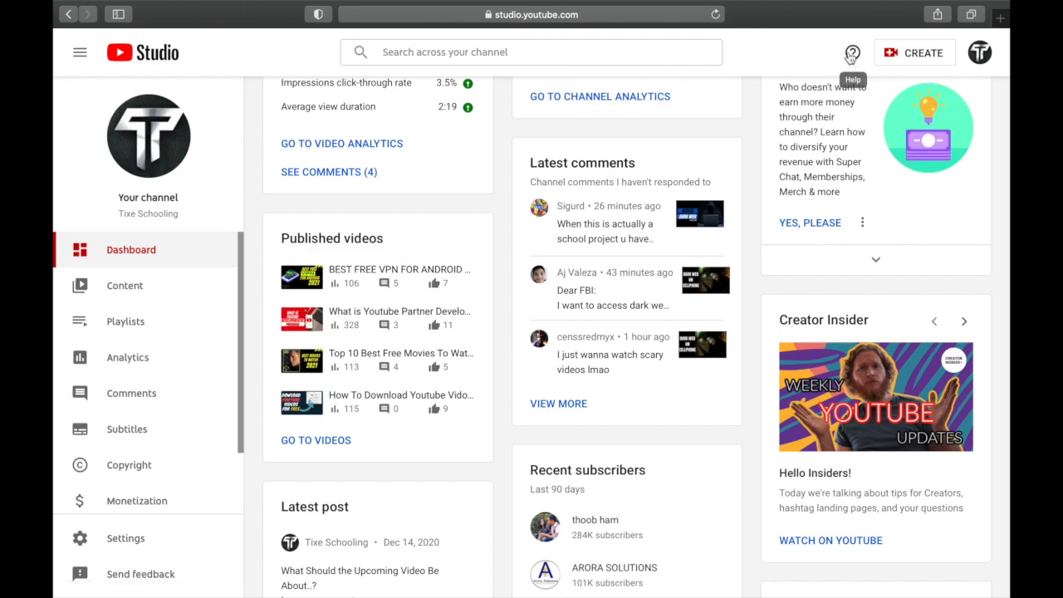
Step: Bring up the Creator Support help article from Studio help and launch it in a new tab
{"action": "left_click", "coordinate": [852, 53]}
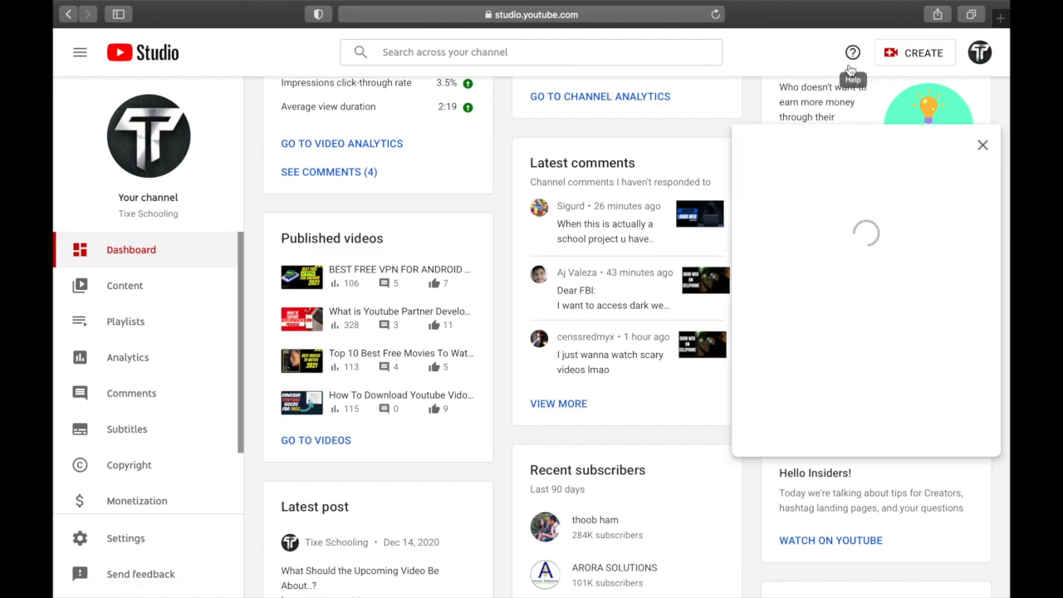
{"action": "left_click", "coordinate": [852, 51]}
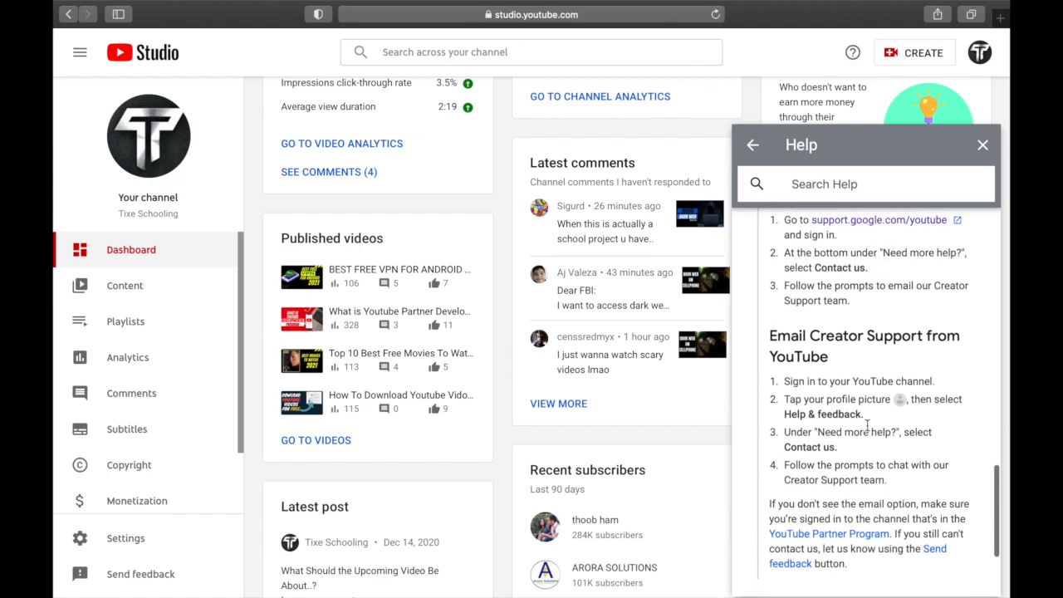
{"action": "scroll", "scroll_direction": "down", "scroll_amount": 3}
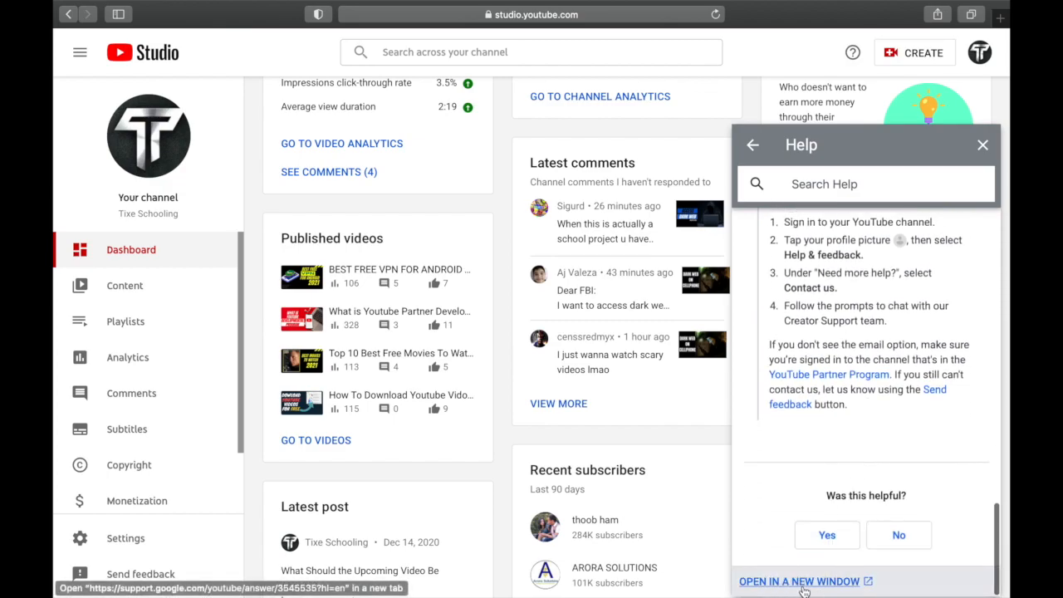
{"action": "left_click", "coordinate": [798, 582]}
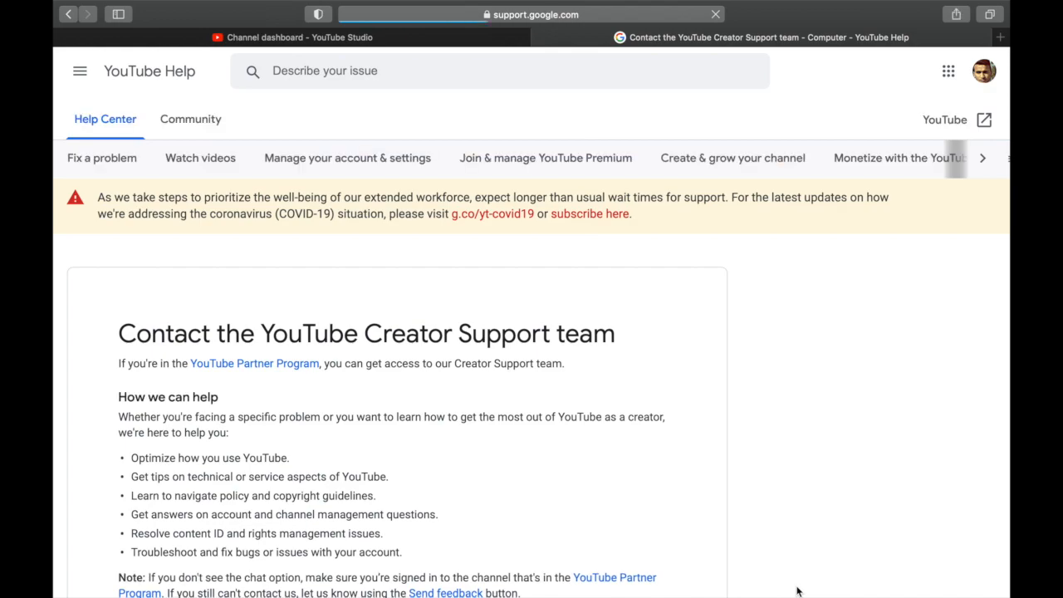
Step: Expand the Chat section and reach the Chat in English request form
{"action": "scroll", "scroll_direction": "down", "scroll_amount": 3}
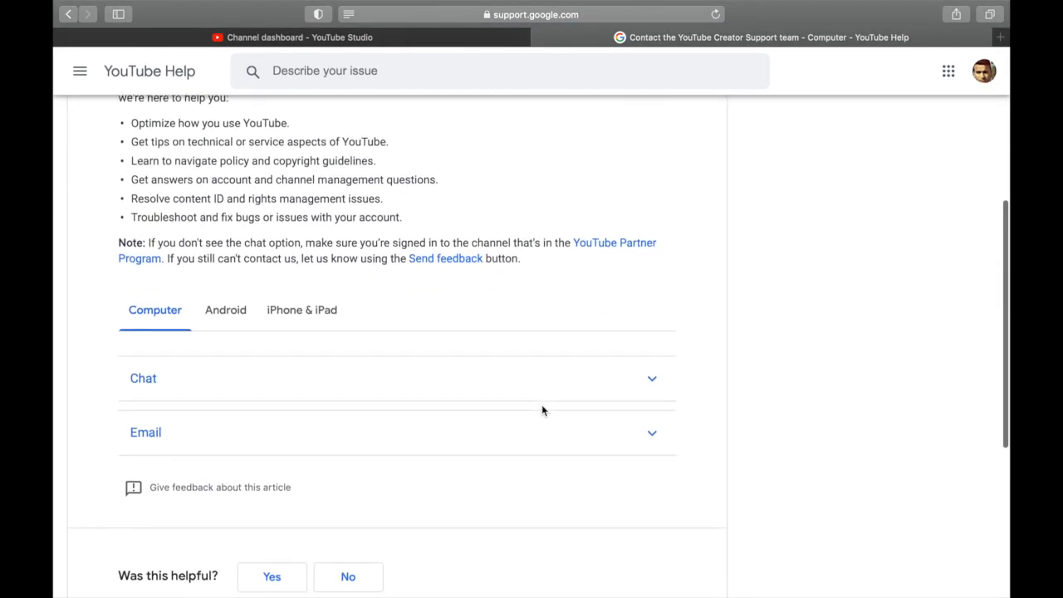
{"action": "scroll", "scroll_direction": "down", "scroll_amount": 3}
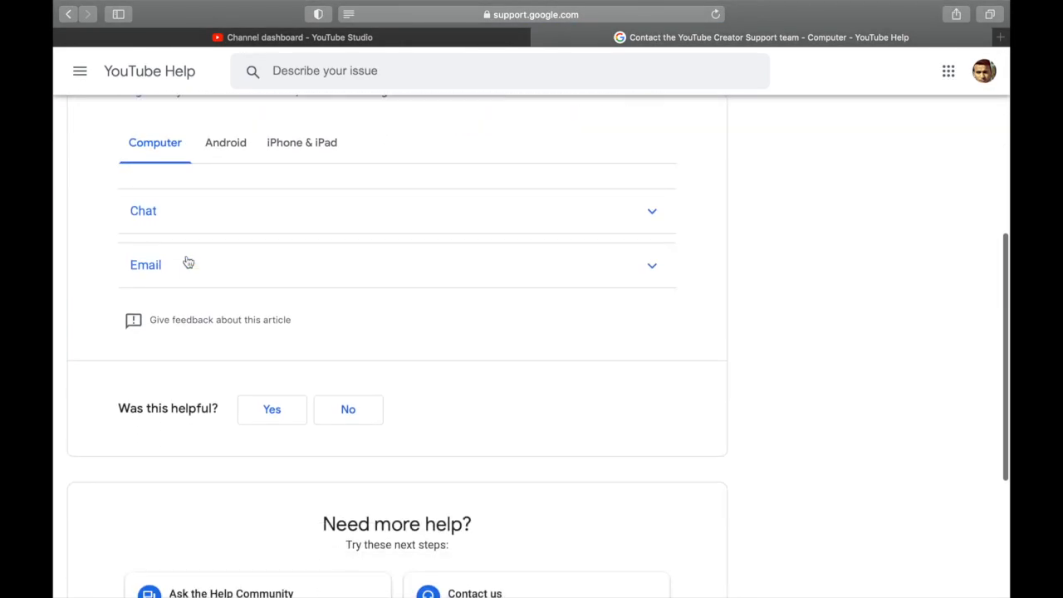
{"action": "left_click", "coordinate": [142, 210]}
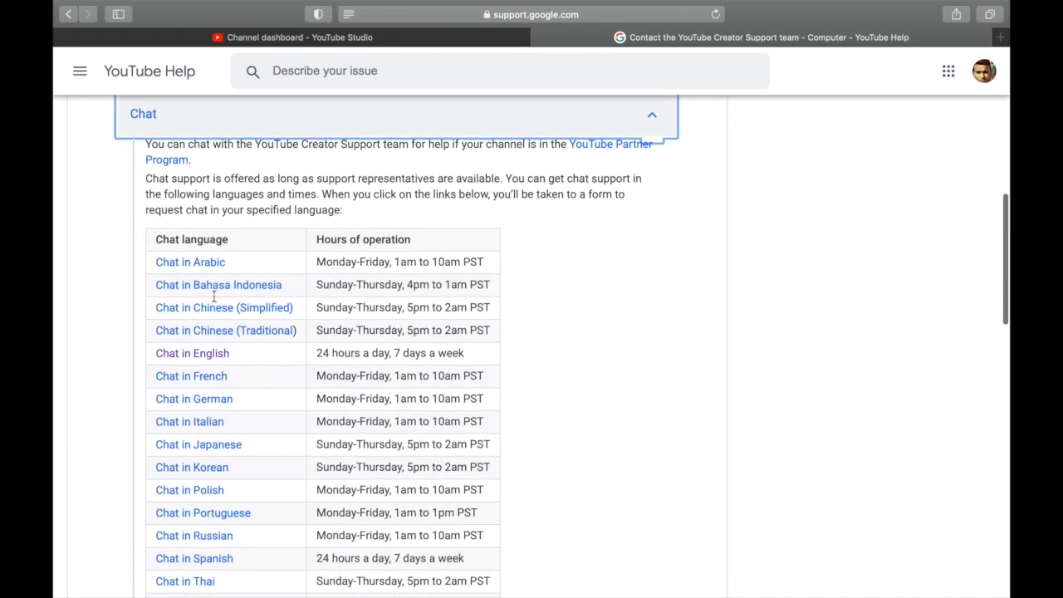
{"action": "mouse_move", "coordinate": [193, 352]}
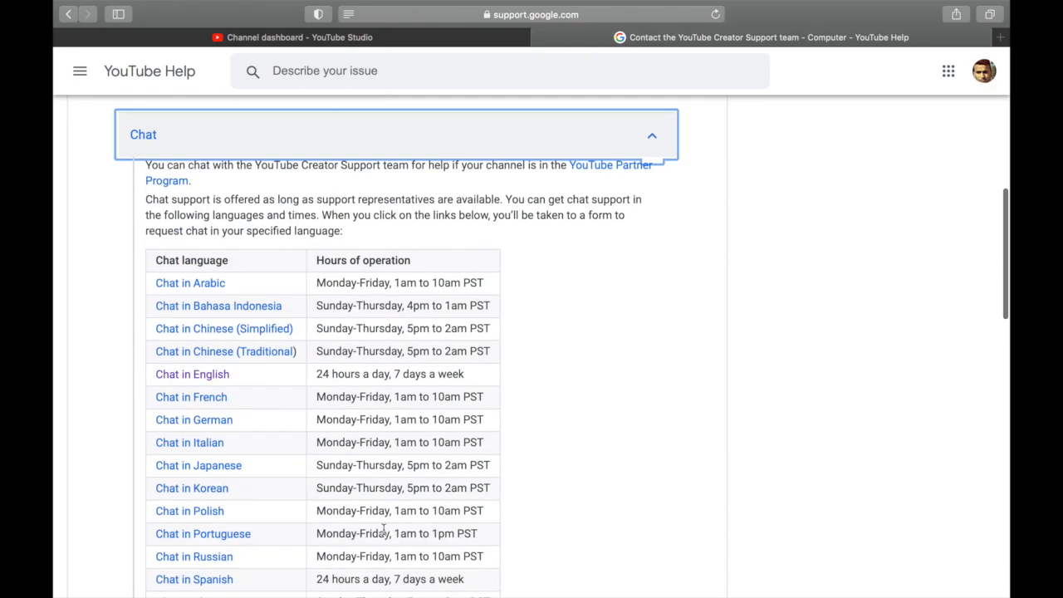
{"action": "scroll", "scroll_direction": "down", "scroll_amount": 3}
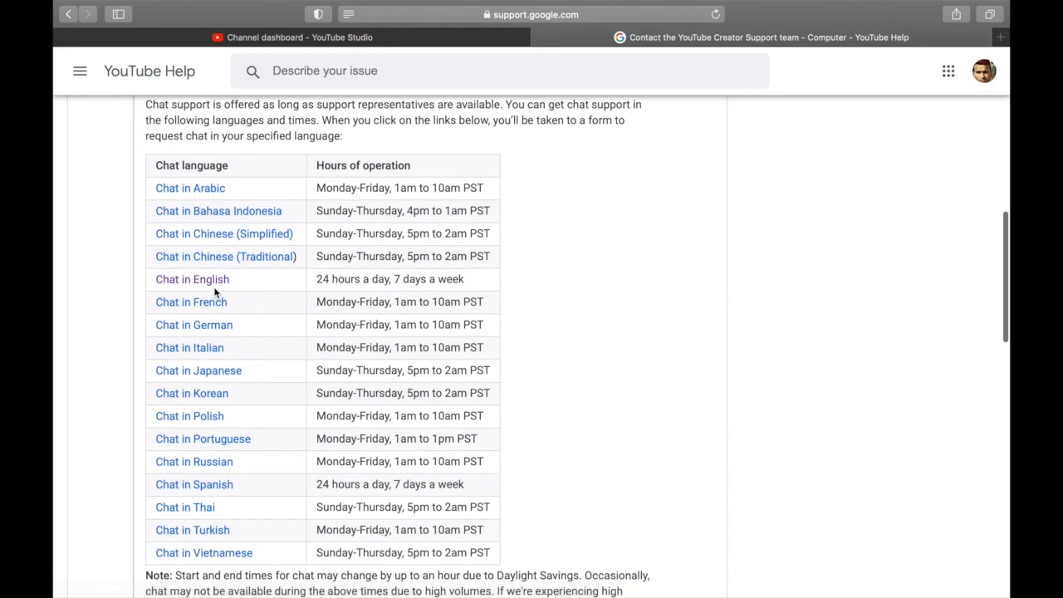
{"action": "left_click", "coordinate": [191, 279]}
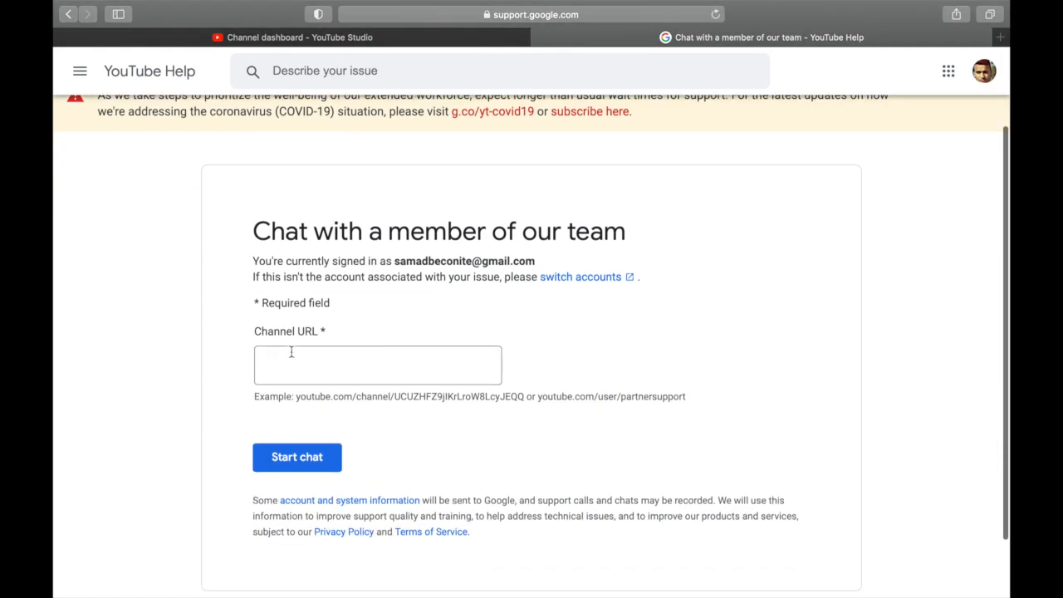
Step: Focus the Channel URL field, then start a blank new browser tab
{"action": "left_click", "coordinate": [377, 365]}
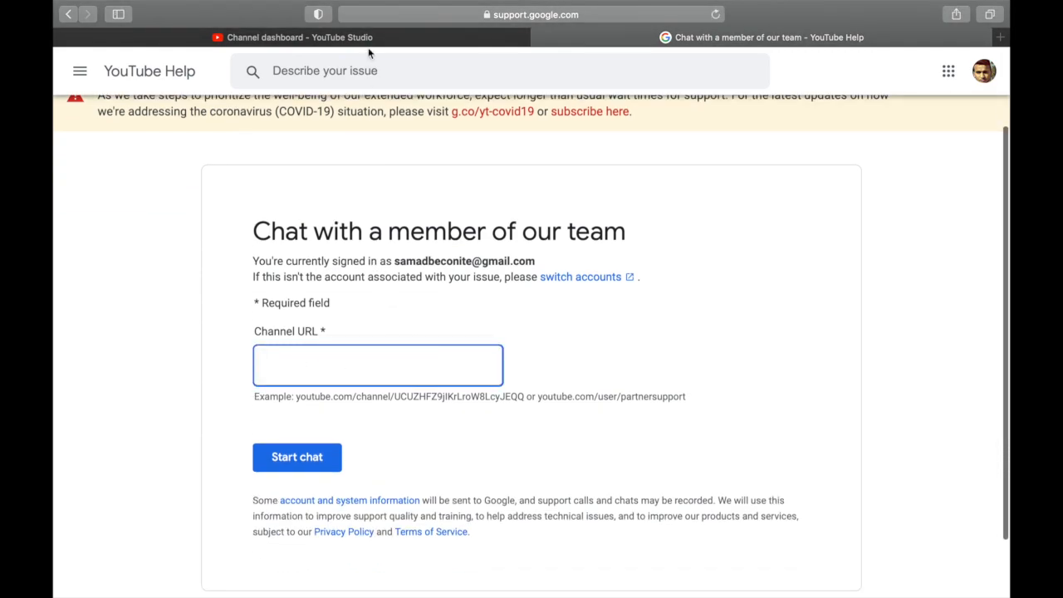
{"action": "left_click", "coordinate": [377, 364]}
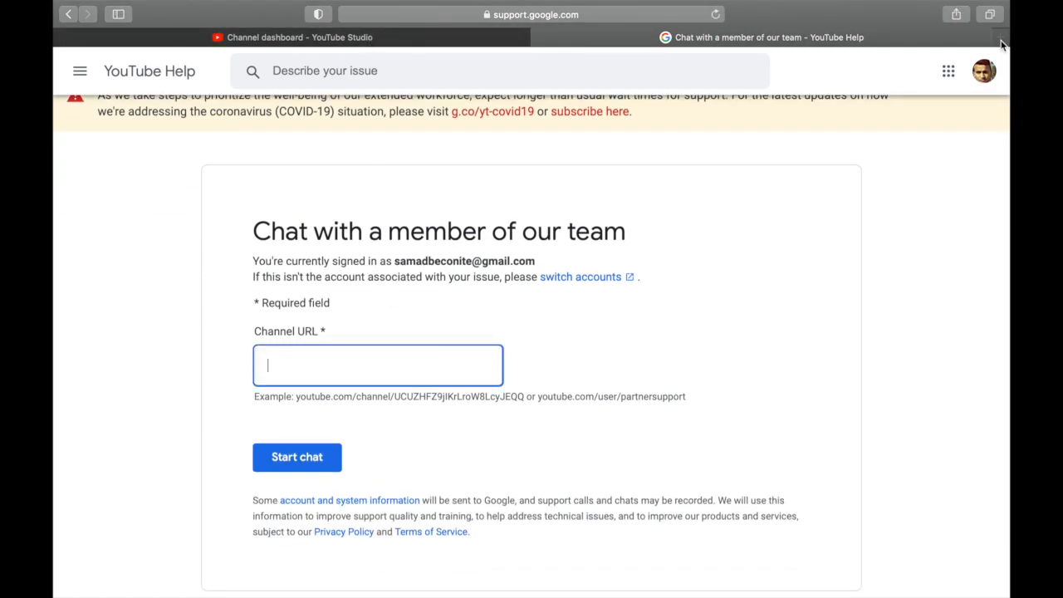
{"action": "left_click", "coordinate": [999, 36]}
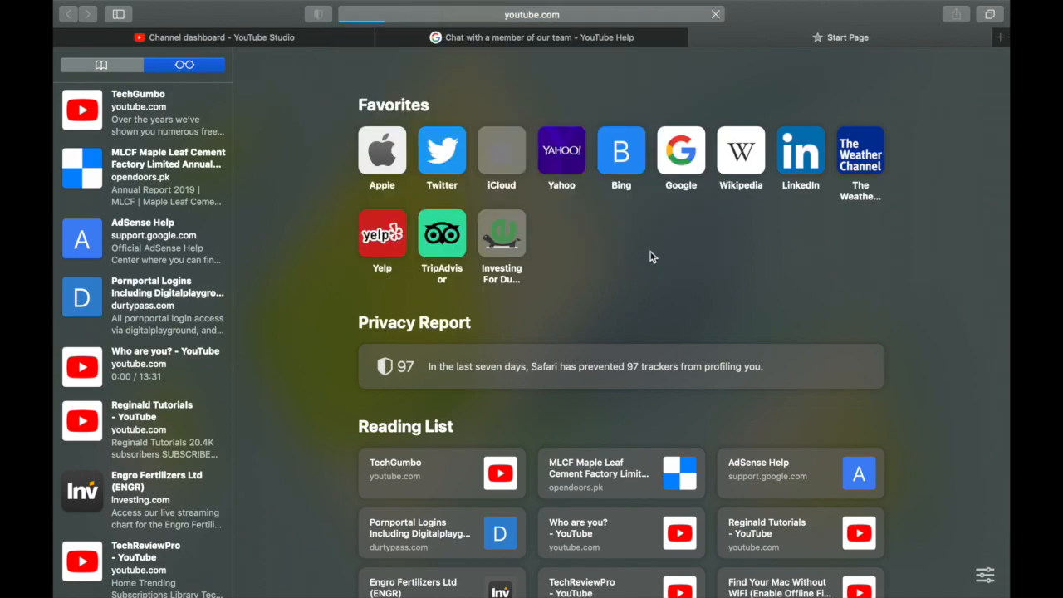
{"action": "mouse_move", "coordinate": [723, 251]}
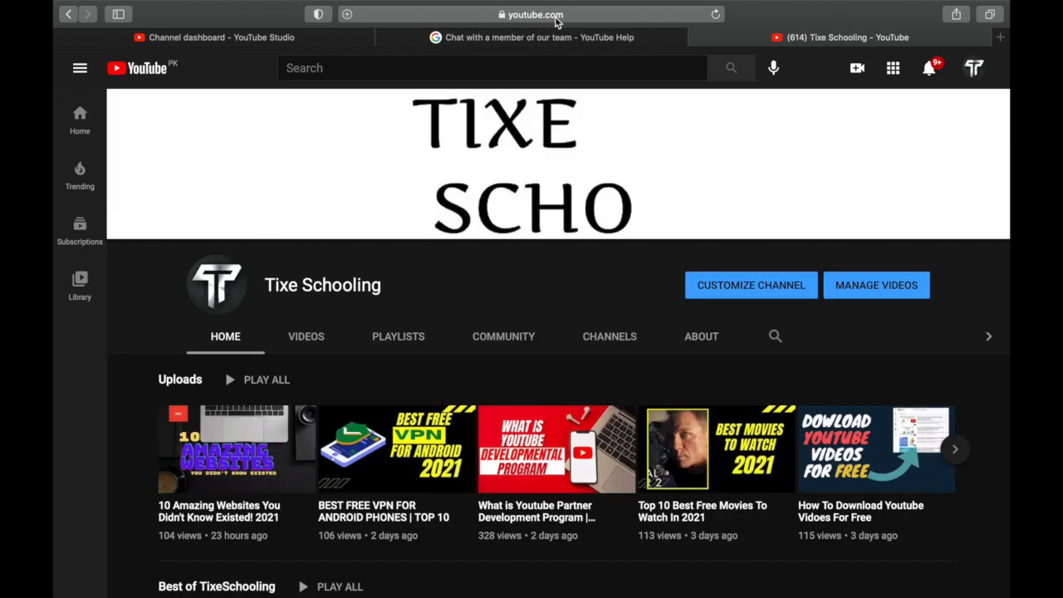
Step: Select the Tixe Schooling channel page address in the address bar to copy it
{"action": "left_click", "coordinate": [532, 14]}
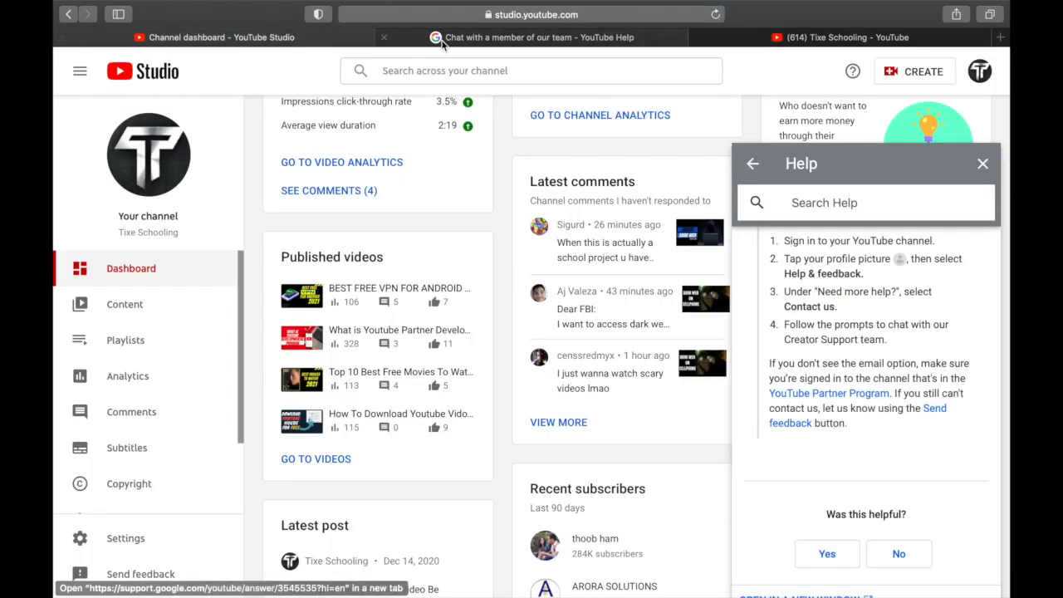
Step: Submit the channel URL with Start chat, connect to Creator Support, then close the chat window
{"action": "left_click", "coordinate": [506, 36]}
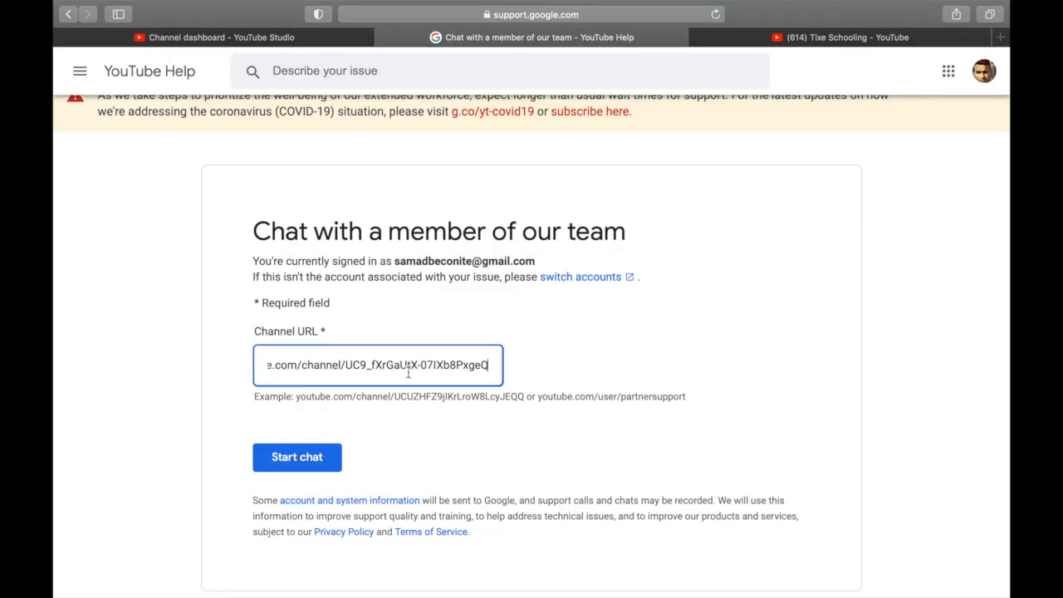
{"action": "left_click", "coordinate": [296, 457]}
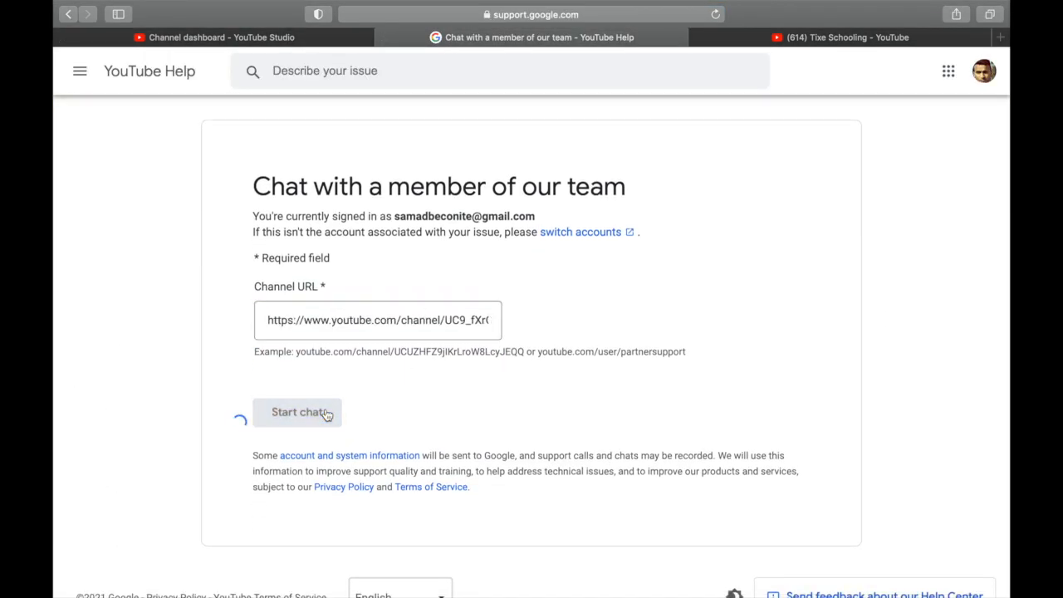
{"action": "left_click", "coordinate": [296, 411]}
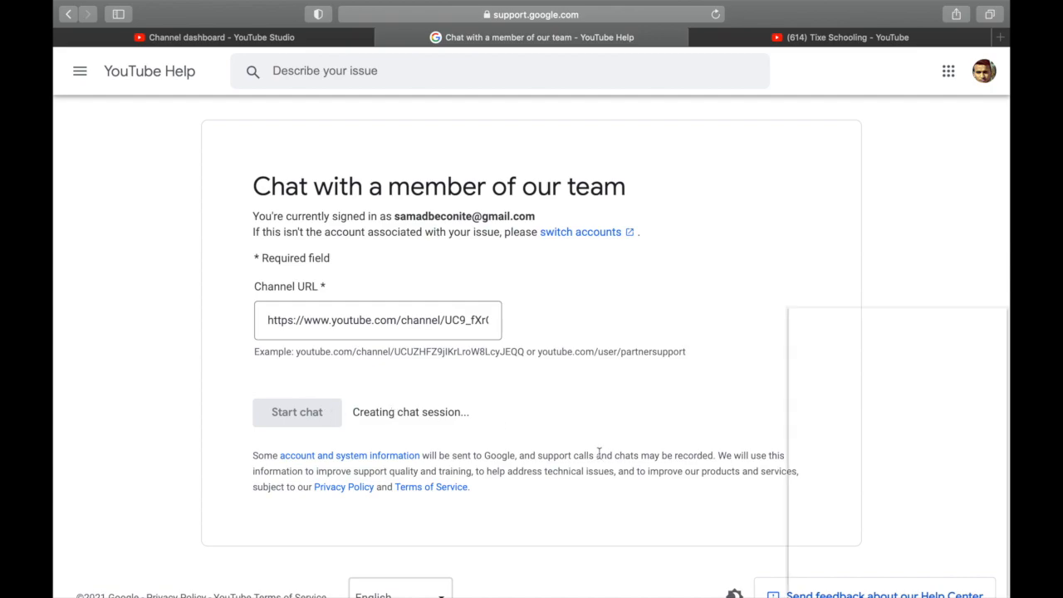
{"action": "left_click", "coordinate": [297, 412]}
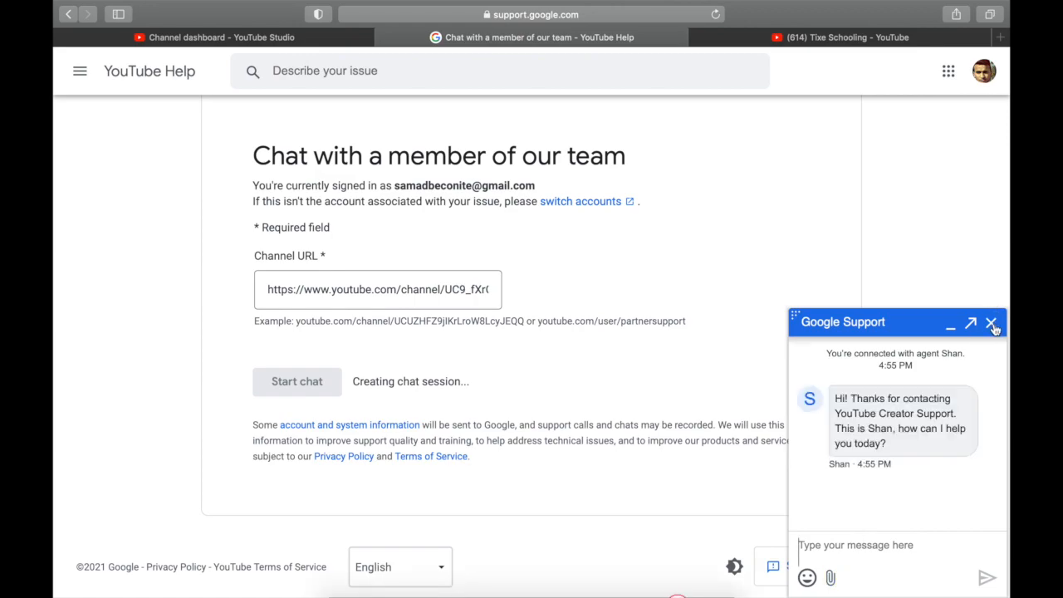
{"action": "left_click", "coordinate": [990, 323]}
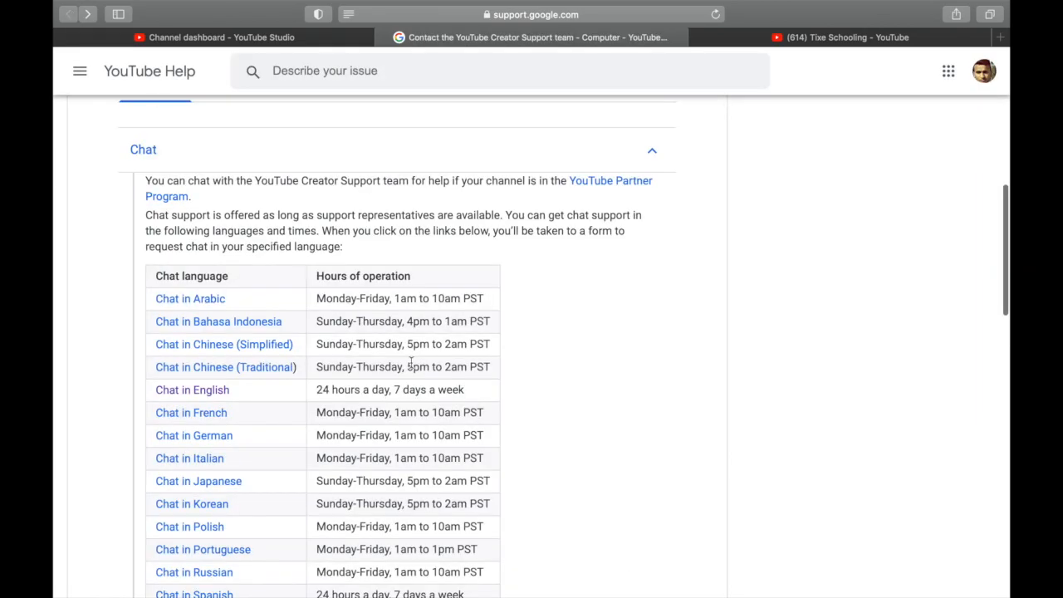
Step: Scroll the Creator Support article to the Help-in-Studio chat steps
{"action": "scroll", "scroll_direction": "down", "scroll_amount": 3}
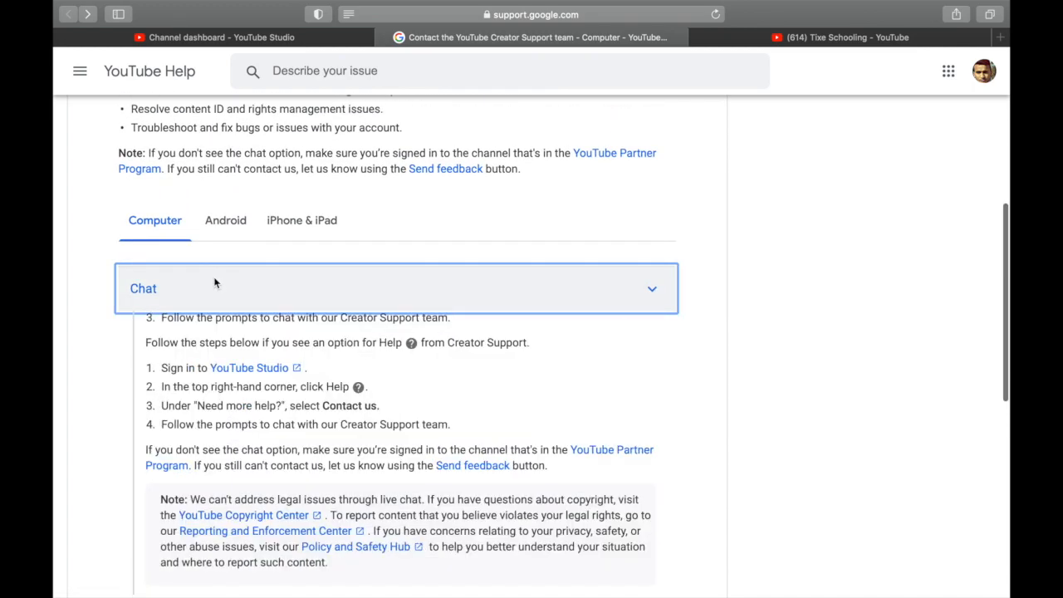
Step: Expand the Email section and review its supported languages list
{"action": "left_click", "coordinate": [146, 341]}
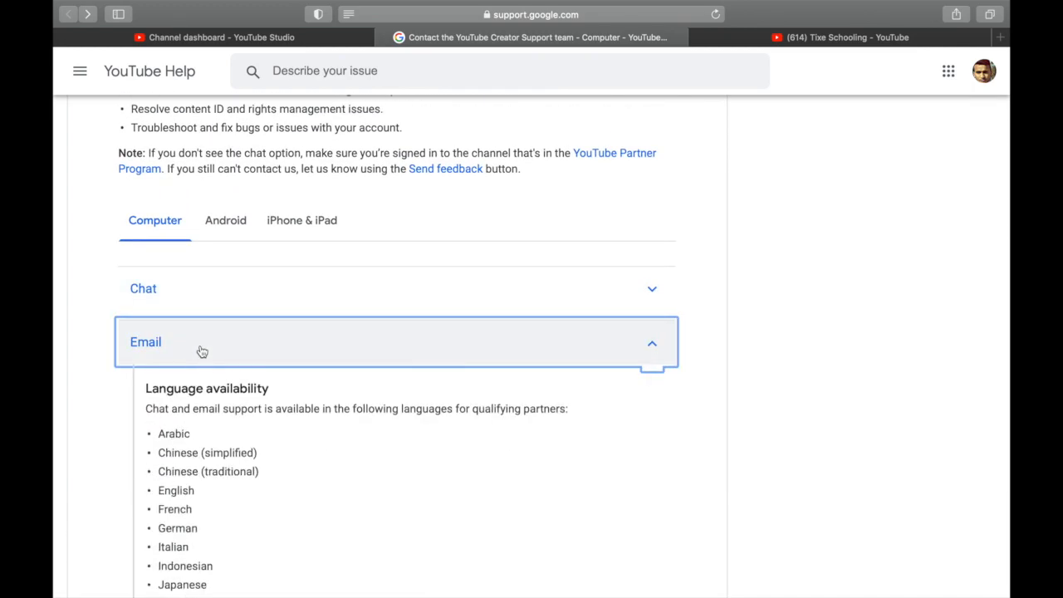
{"action": "scroll", "scroll_direction": "down", "scroll_amount": 3}
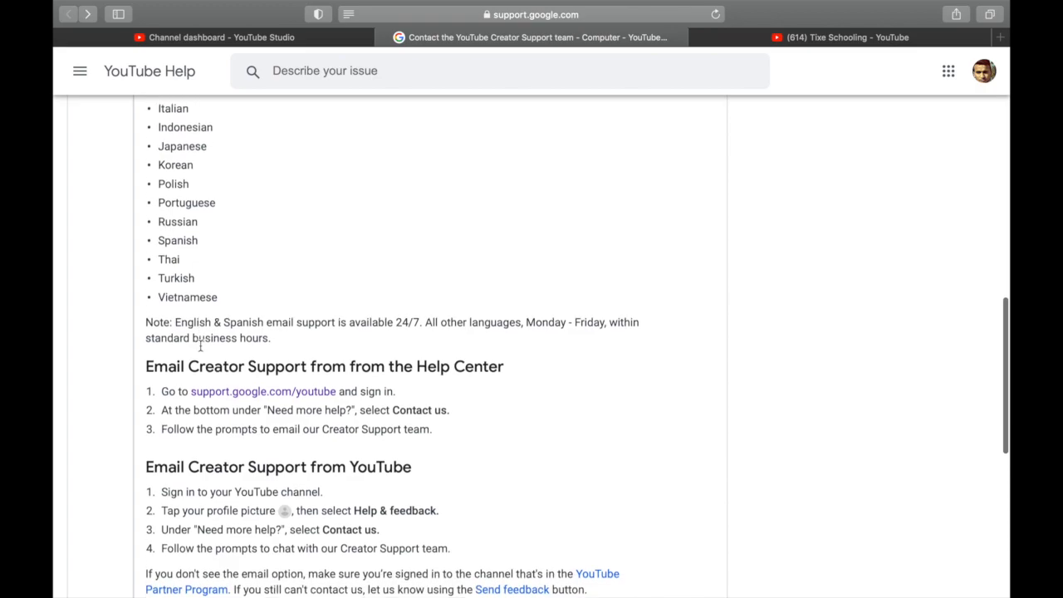
{"action": "scroll", "scroll_direction": "up", "scroll_amount": 3}
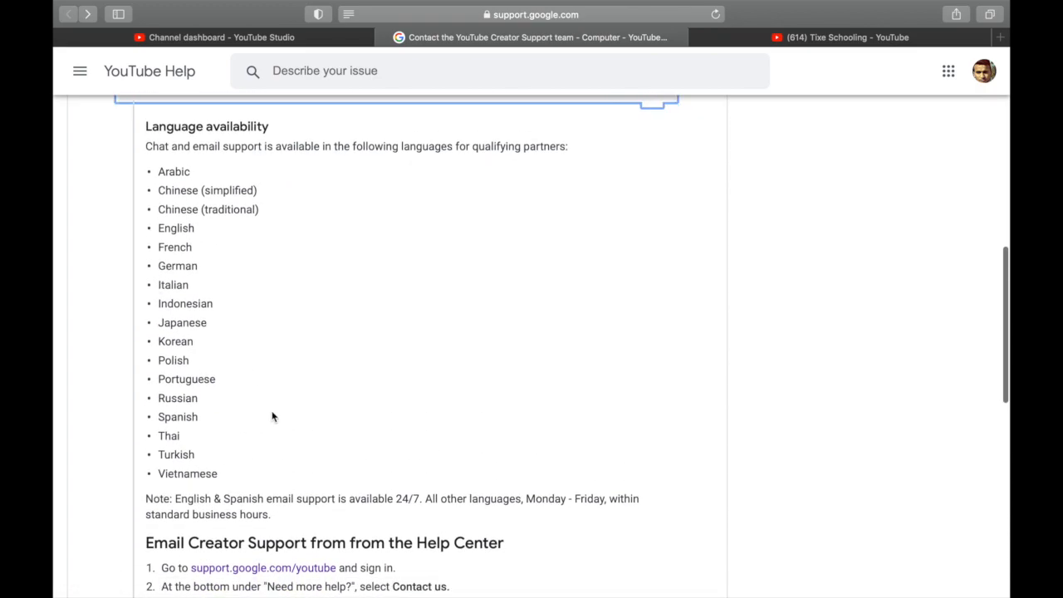
{"action": "scroll", "scroll_direction": "down", "scroll_amount": 3}
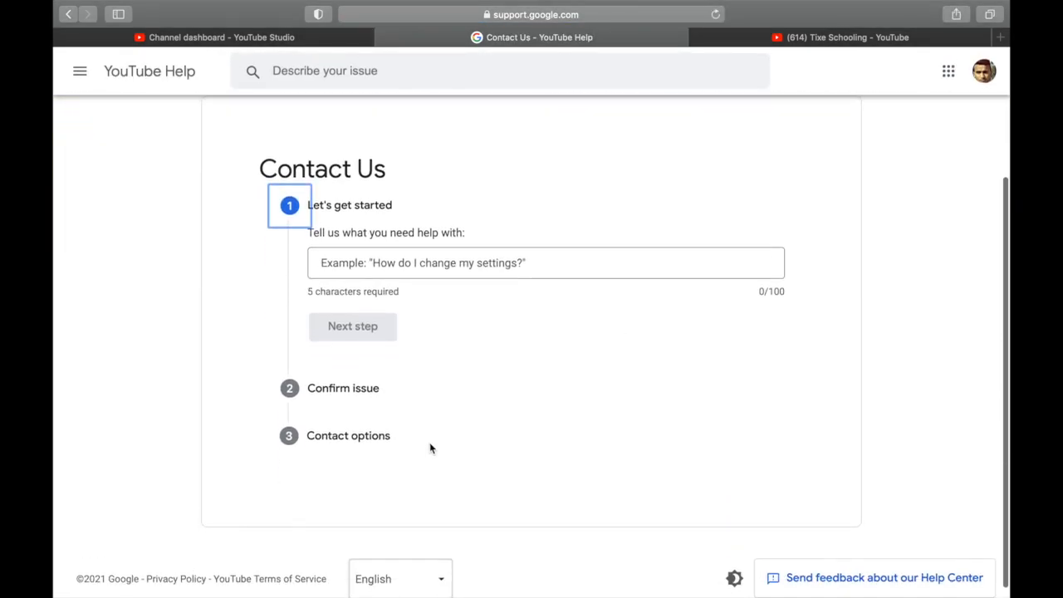
Step: Describe the problem as 'adsense' and continue to the next step
{"action": "left_click", "coordinate": [546, 262]}
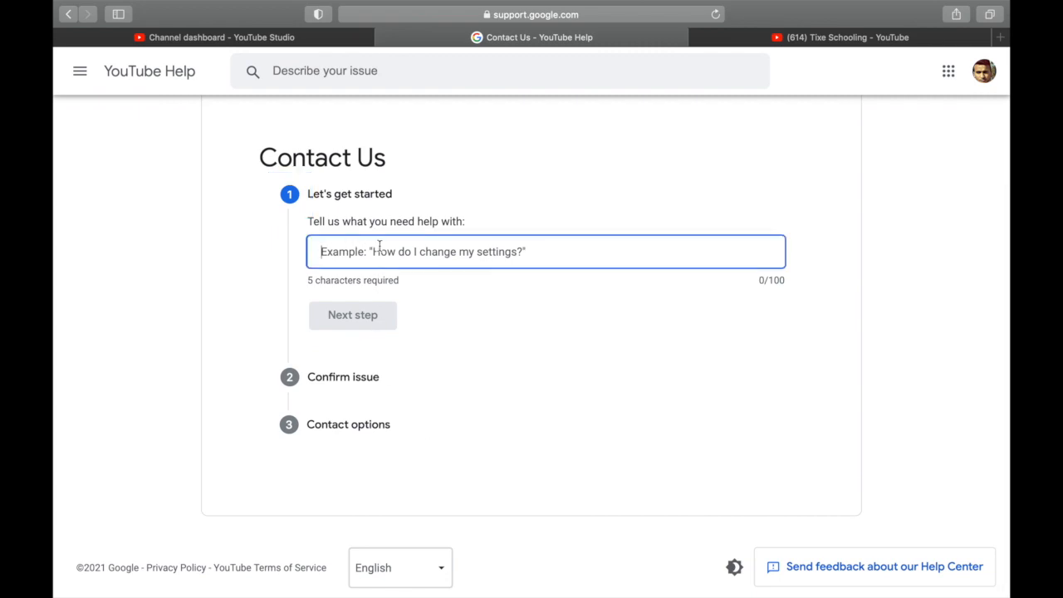
{"action": "type", "text": "a"}
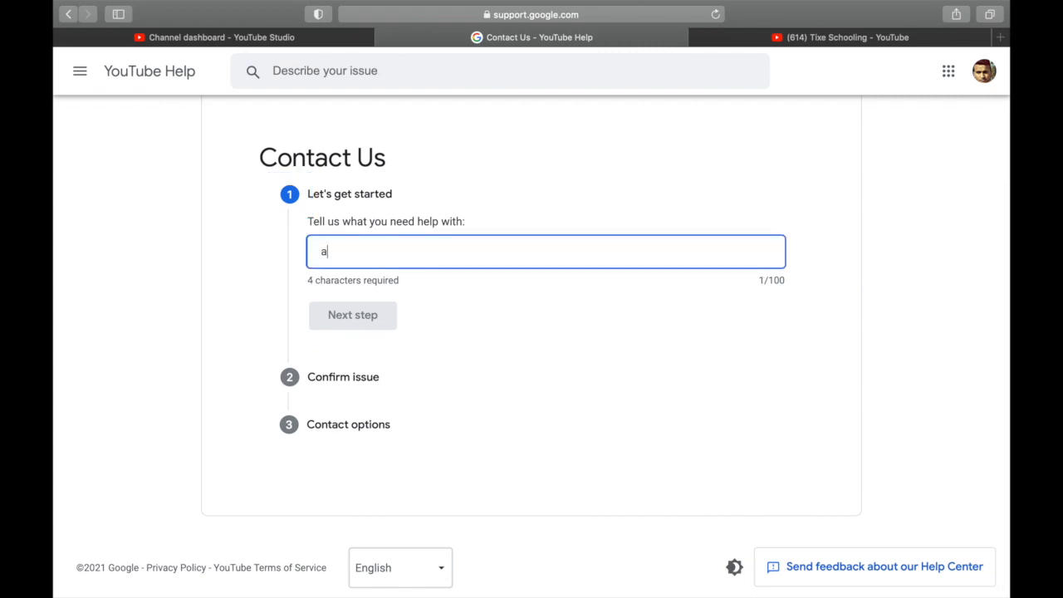
{"action": "type", "text": "dsense"}
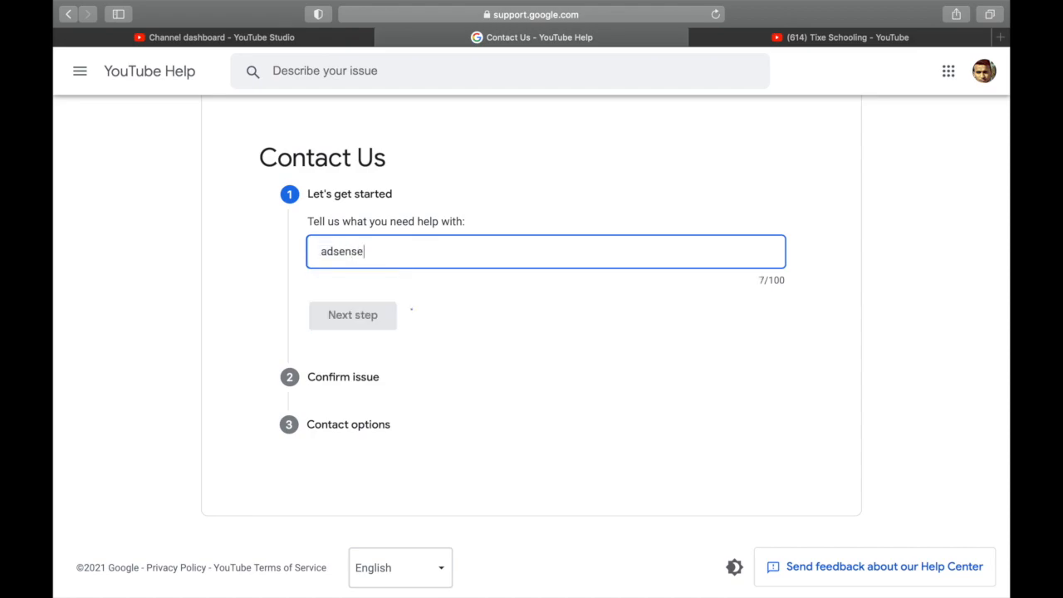
{"action": "left_click", "coordinate": [352, 315]}
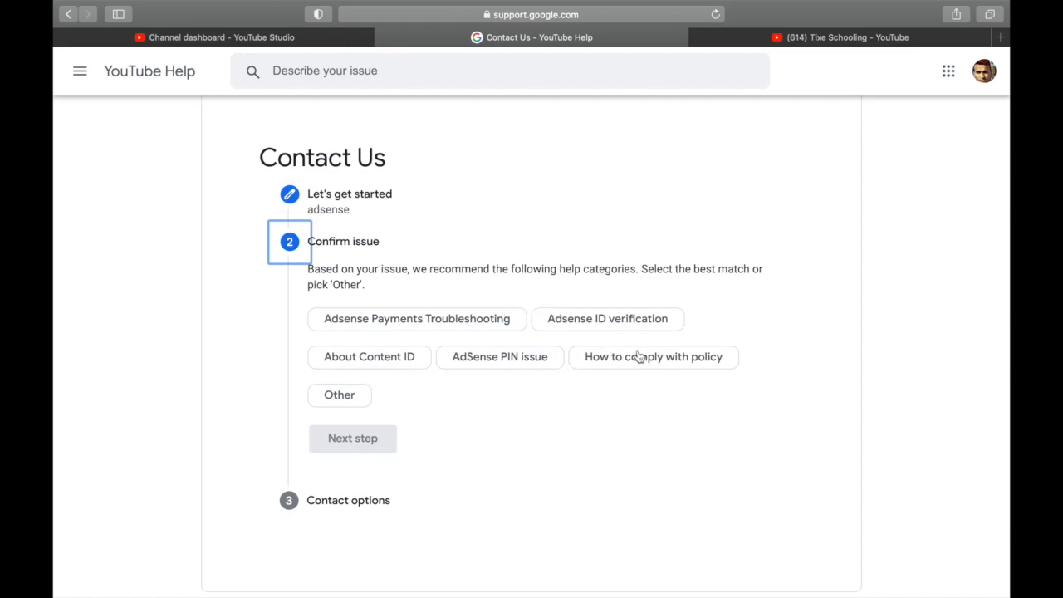
Step: Confirm Adsense Payments Troubleshooting as the issue and continue to the contact options
{"action": "left_click", "coordinate": [416, 318]}
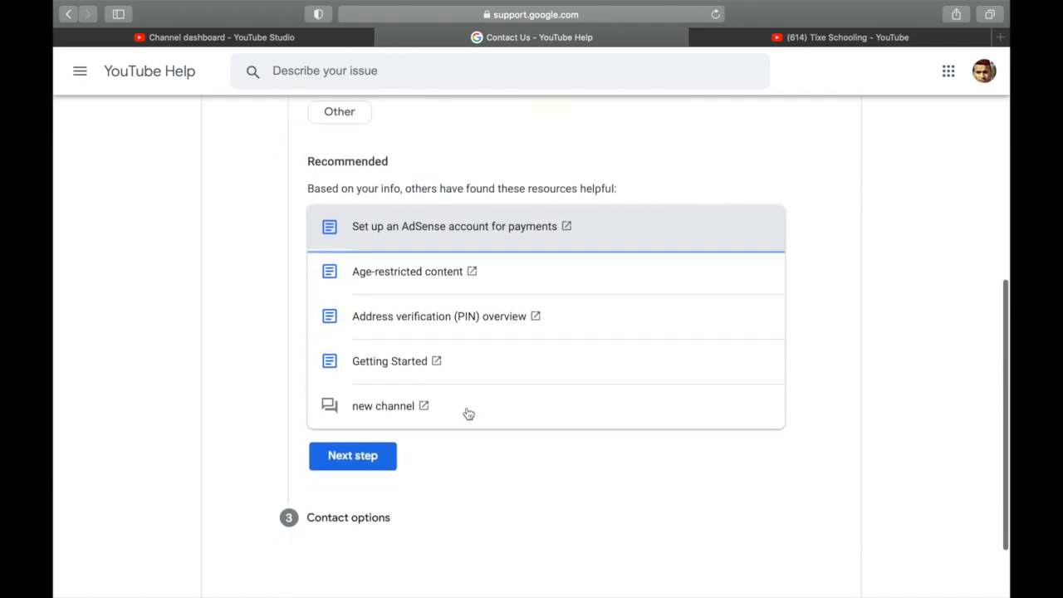
{"action": "mouse_move", "coordinate": [438, 316]}
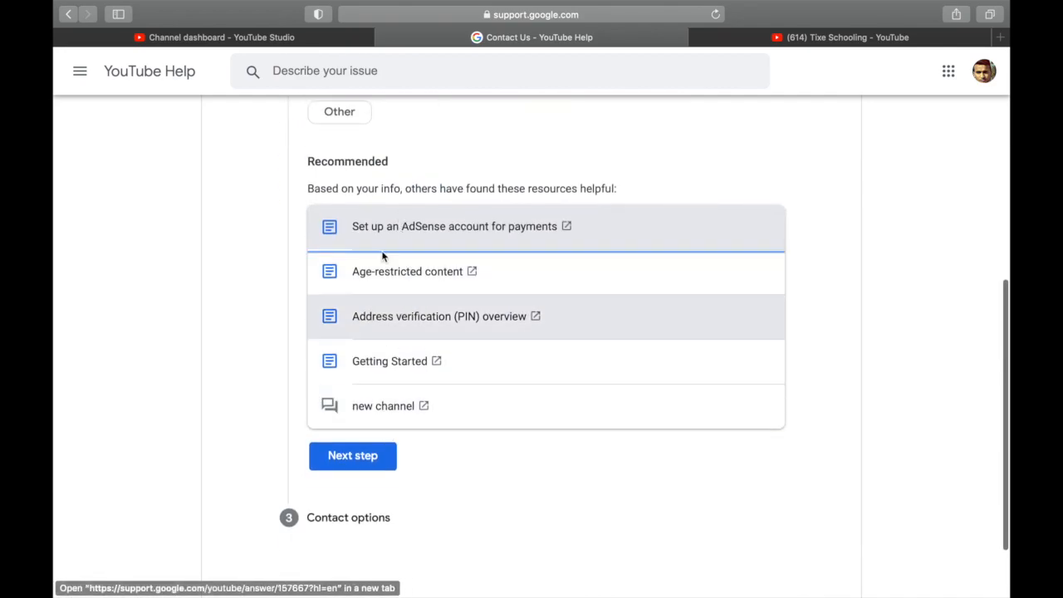
{"action": "left_click", "coordinate": [352, 455]}
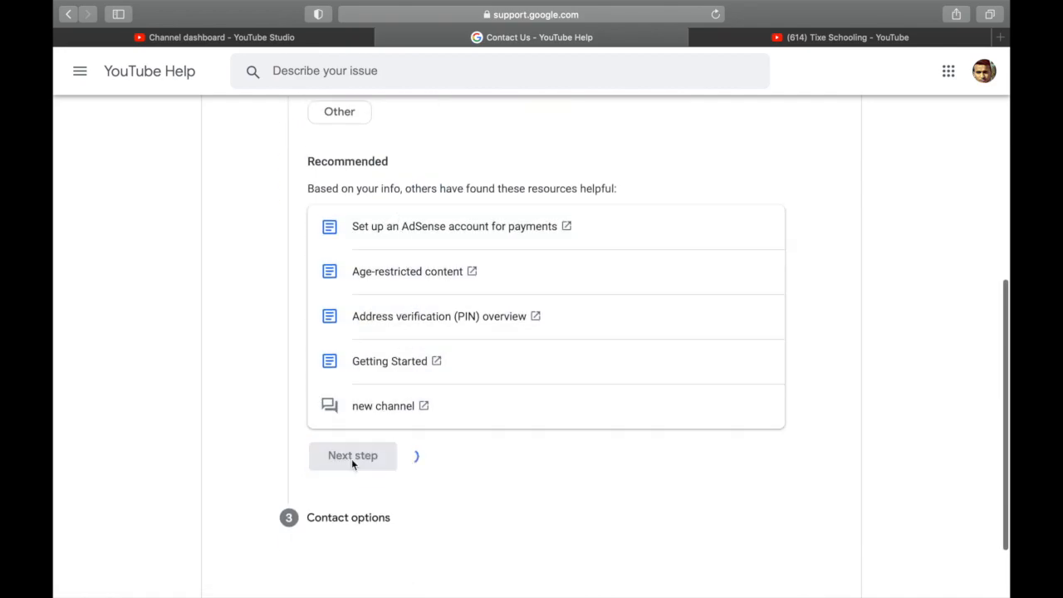
{"action": "left_click", "coordinate": [353, 455]}
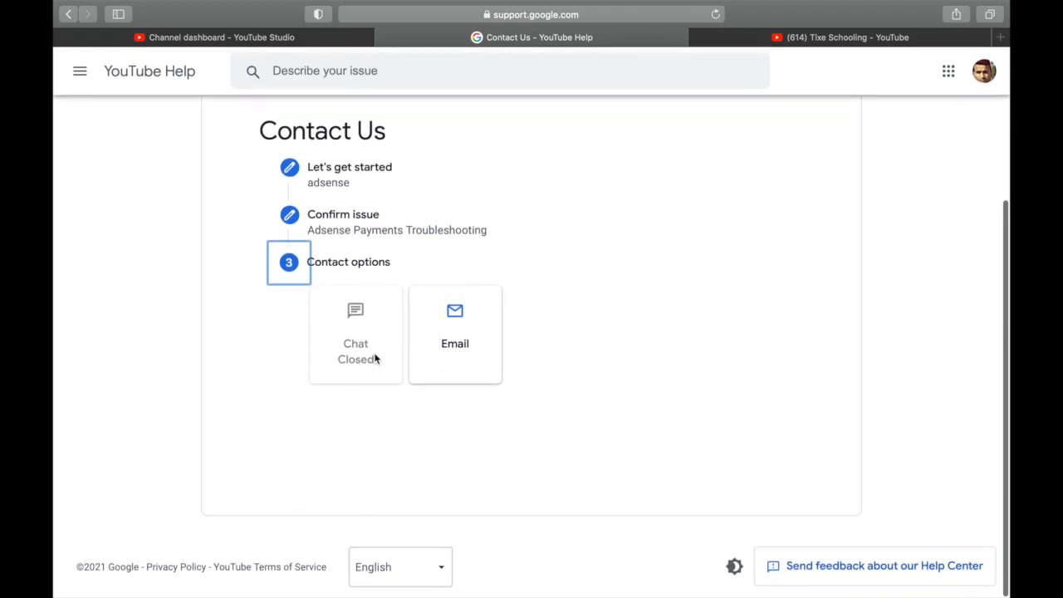
{"action": "mouse_move", "coordinate": [451, 339]}
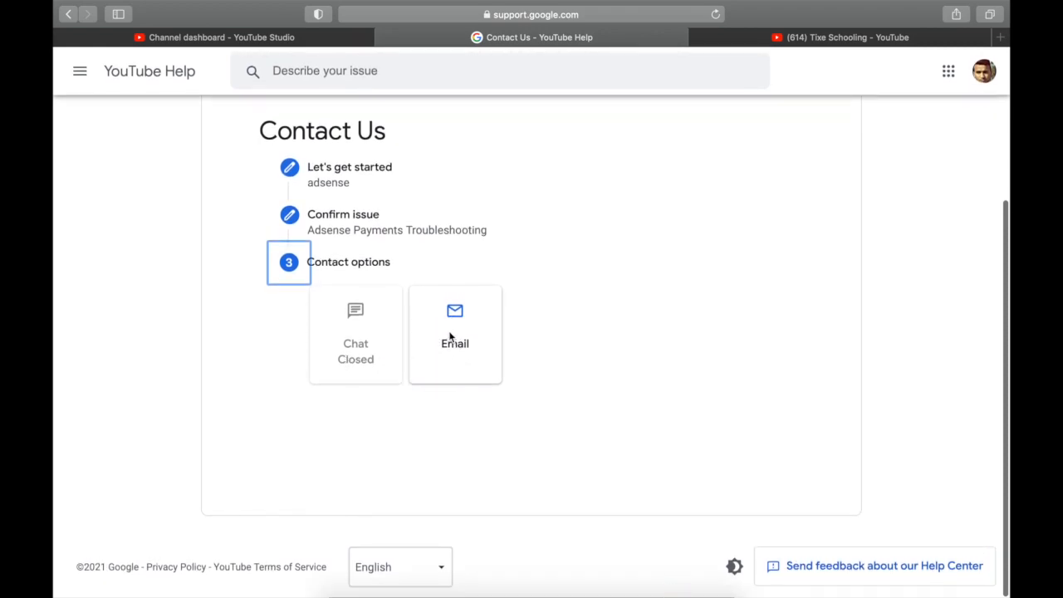
Step: Choose Email as the contact option and look through the support form's fields
{"action": "left_click", "coordinate": [454, 332]}
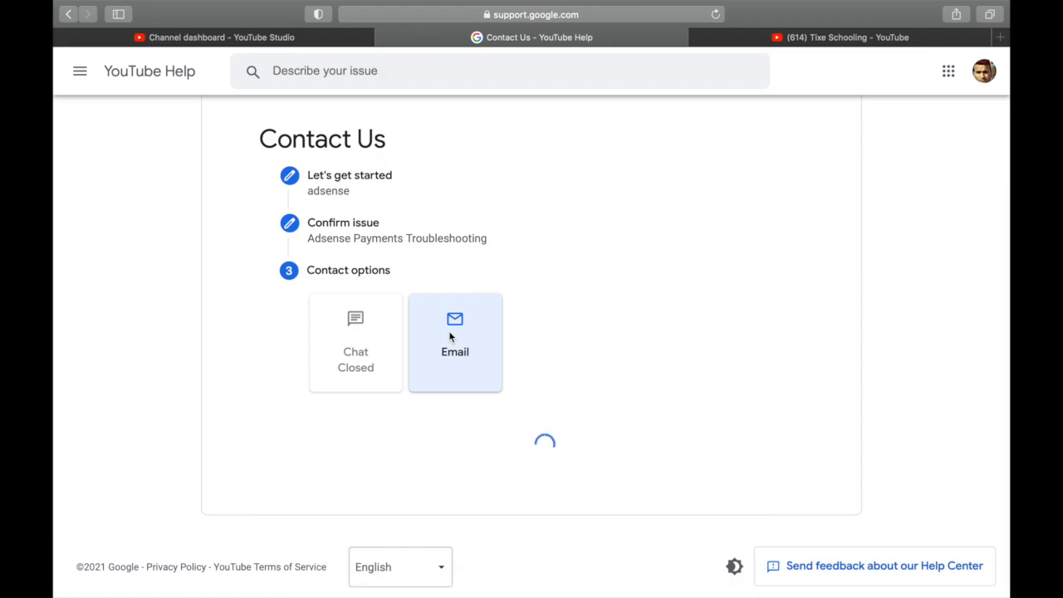
{"action": "left_click", "coordinate": [455, 341]}
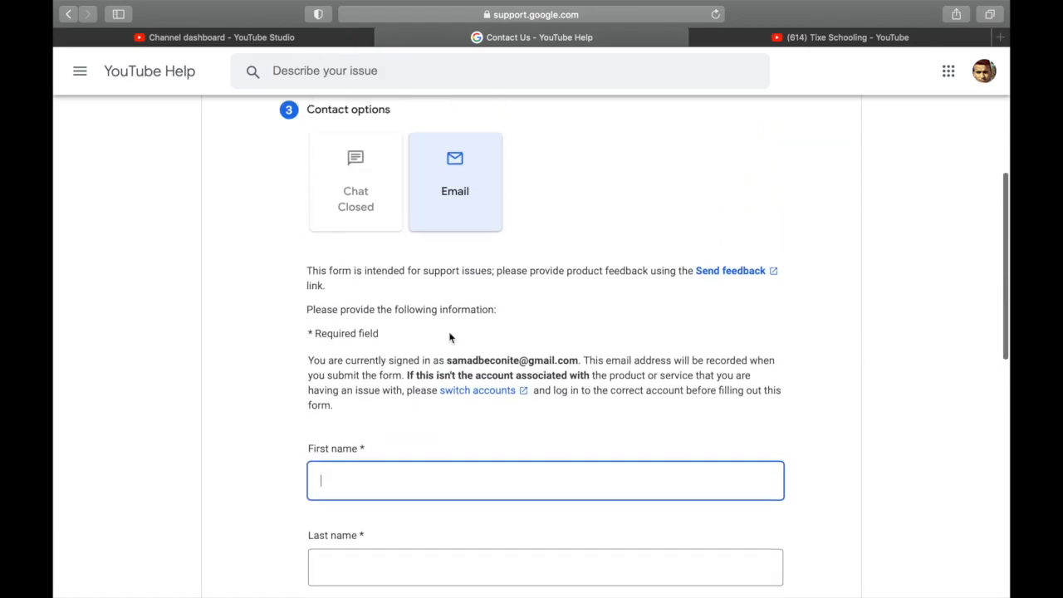
{"action": "scroll", "scroll_direction": "down", "scroll_amount": 3}
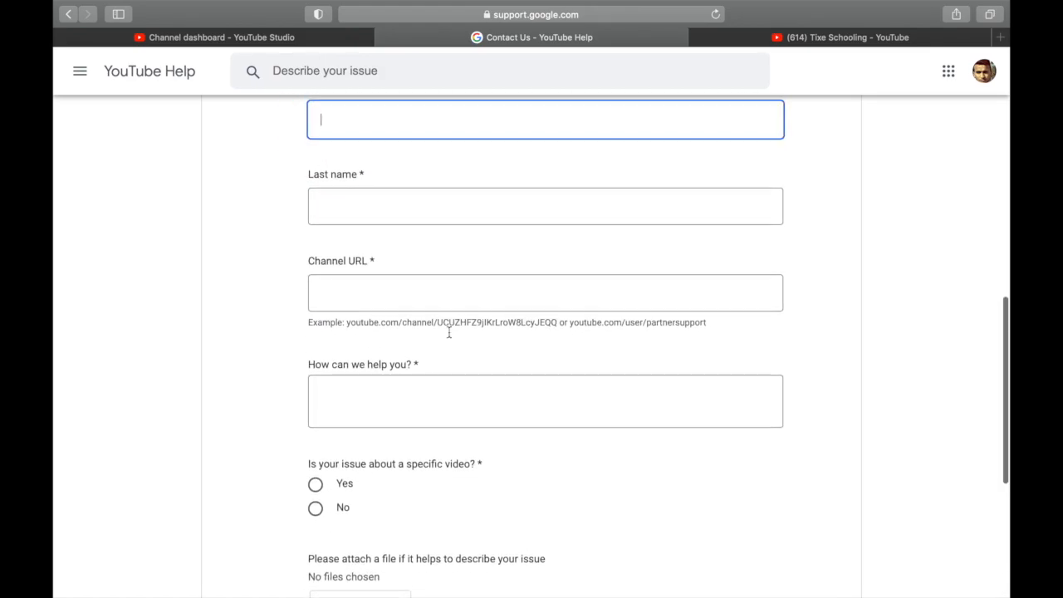
{"action": "scroll", "scroll_direction": "down", "scroll_amount": 3}
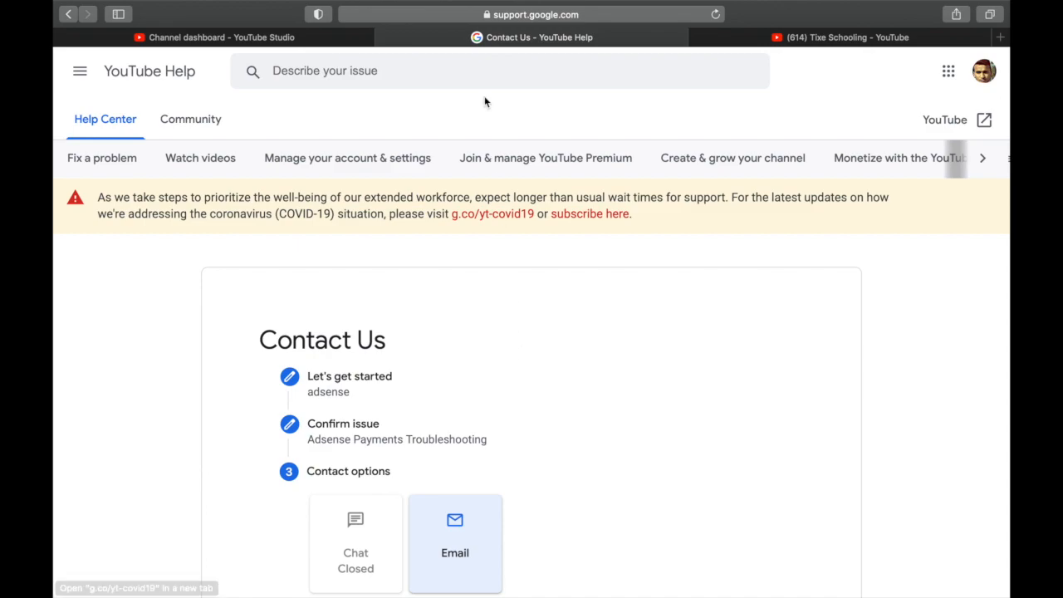
Step: Bring the Channel dashboard tab of YouTube Studio back to the front
{"action": "left_click", "coordinate": [220, 37]}
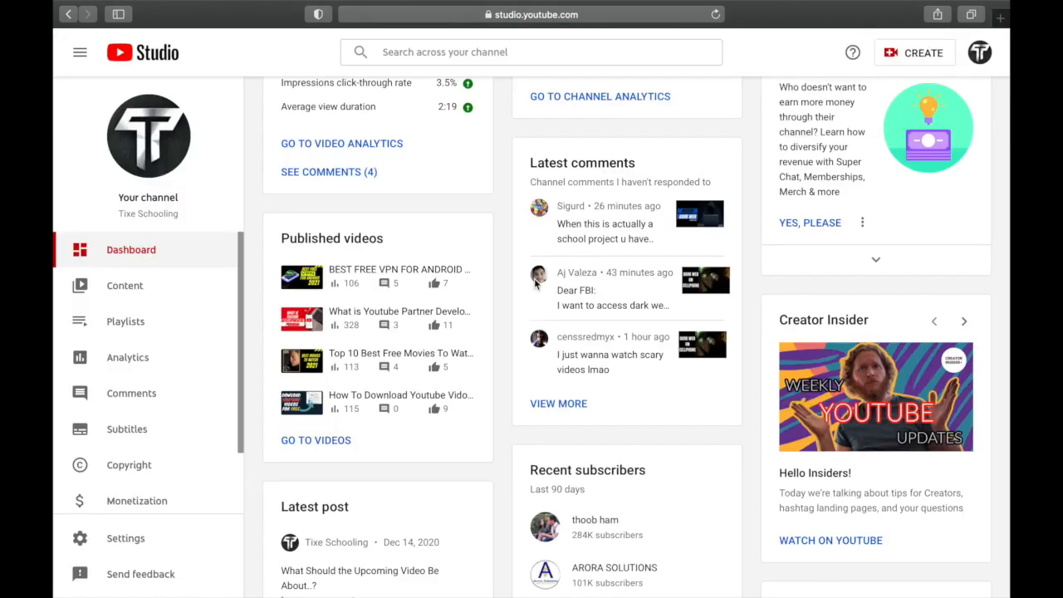
{"action": "mouse_move", "coordinate": [546, 164]}
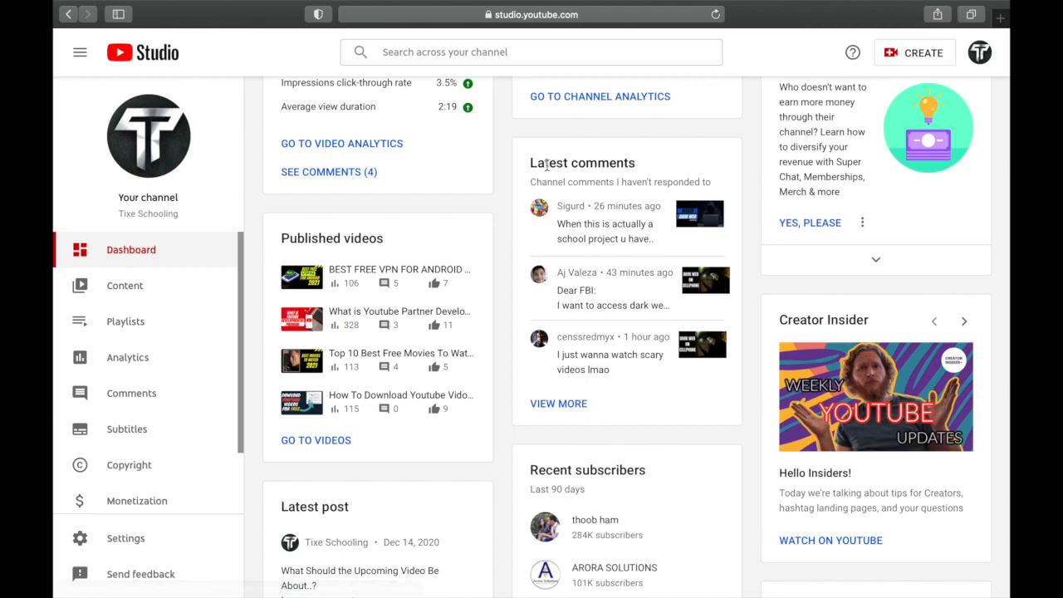
{"action": "mouse_move", "coordinate": [264, 359]}
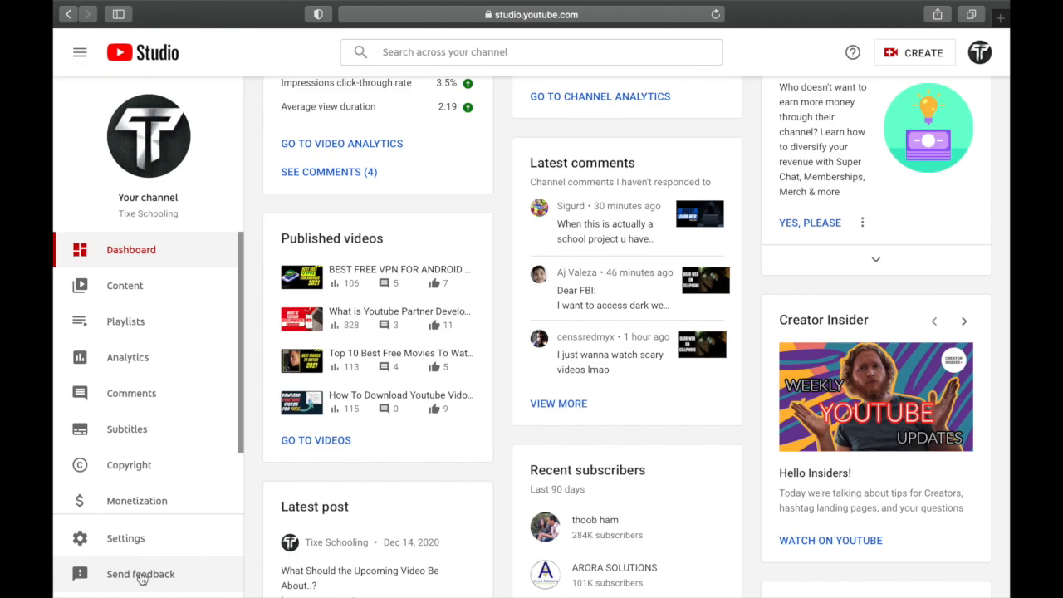
Step: Start a Send feedback report and highlight the Published videos card on its screenshot
{"action": "left_click", "coordinate": [140, 574]}
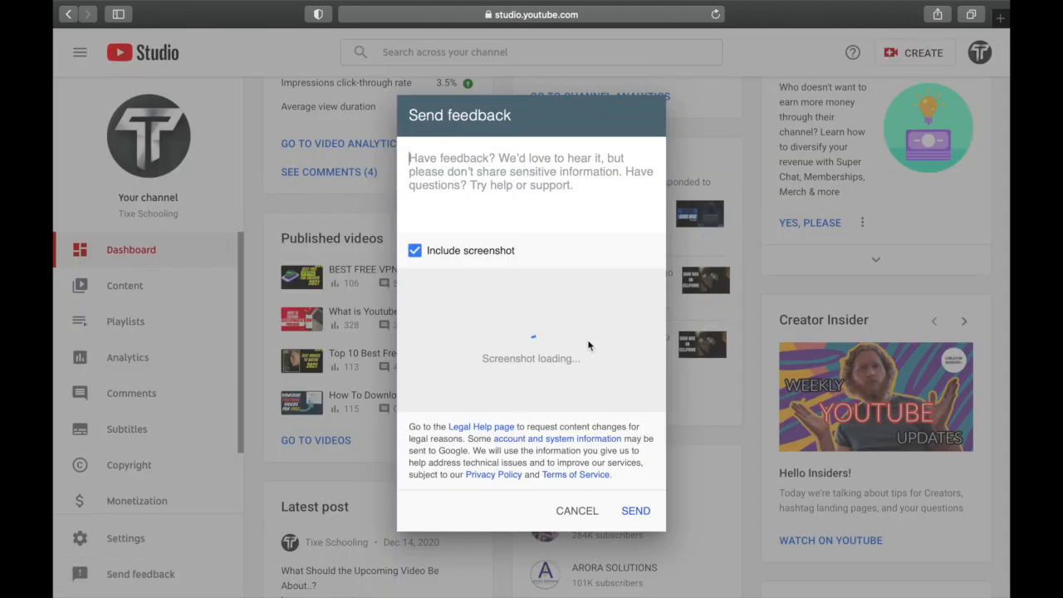
{"action": "mouse_move", "coordinate": [512, 186]}
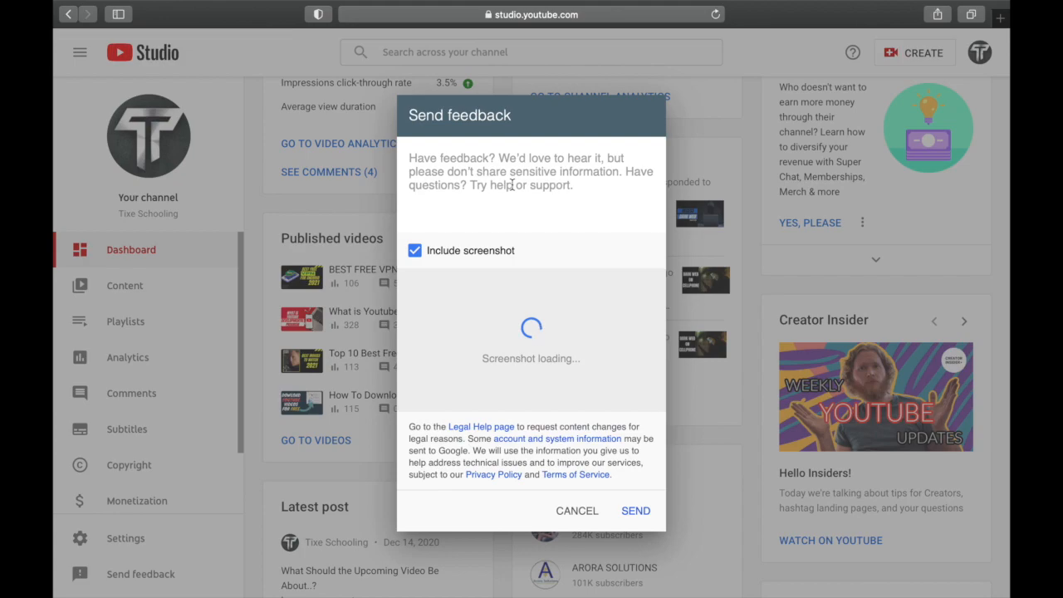
{"action": "type", "text": "jvjvj"}
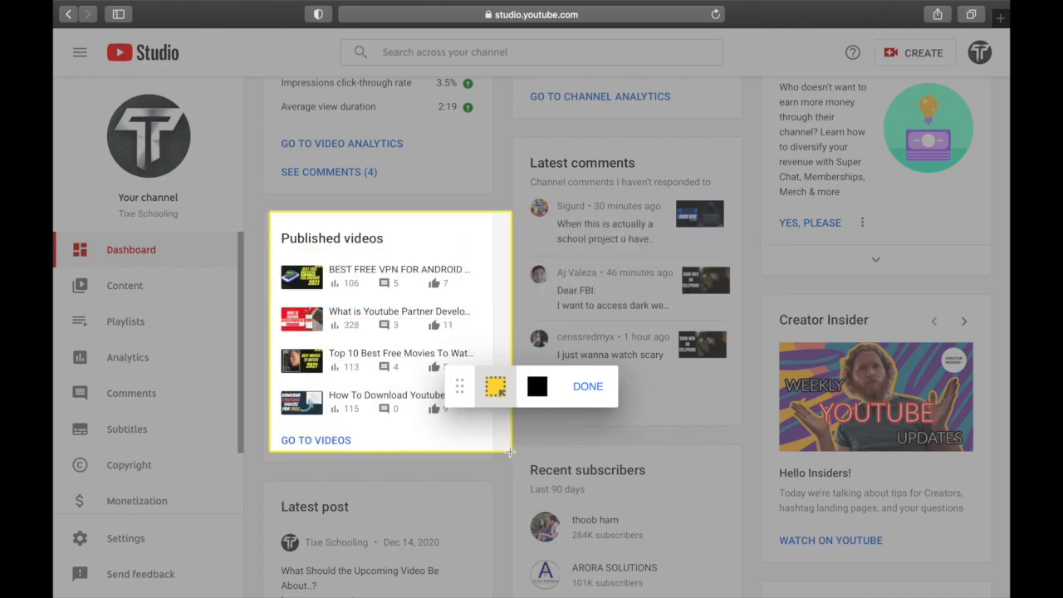
Step: Finish the screenshot highlight and begin the feedback message with 'my published'
{"action": "left_click", "coordinate": [587, 386]}
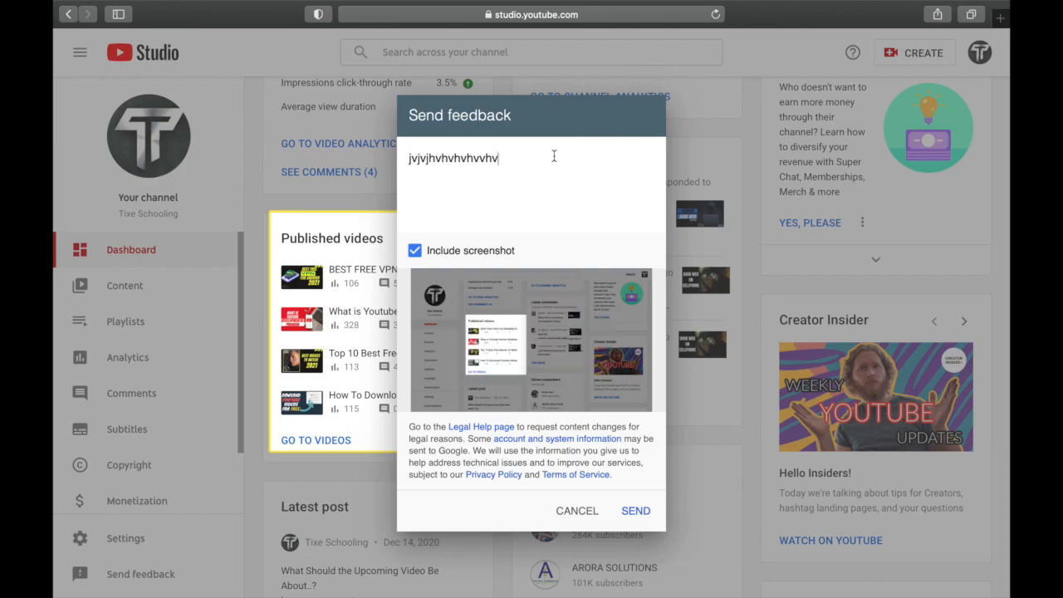
{"action": "type", "text": "my"}
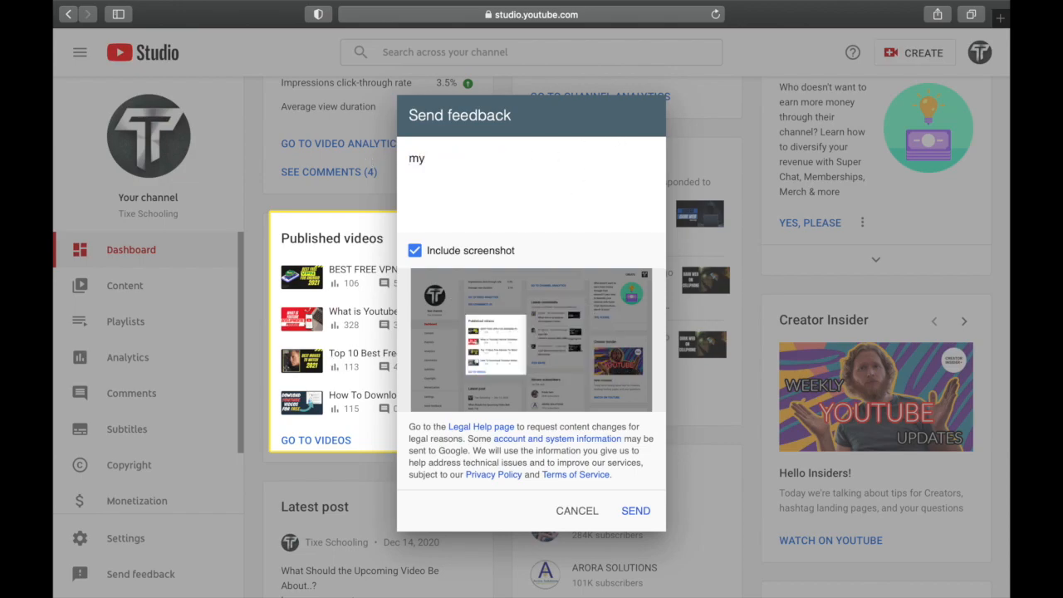
{"action": "type", "text": "published"}
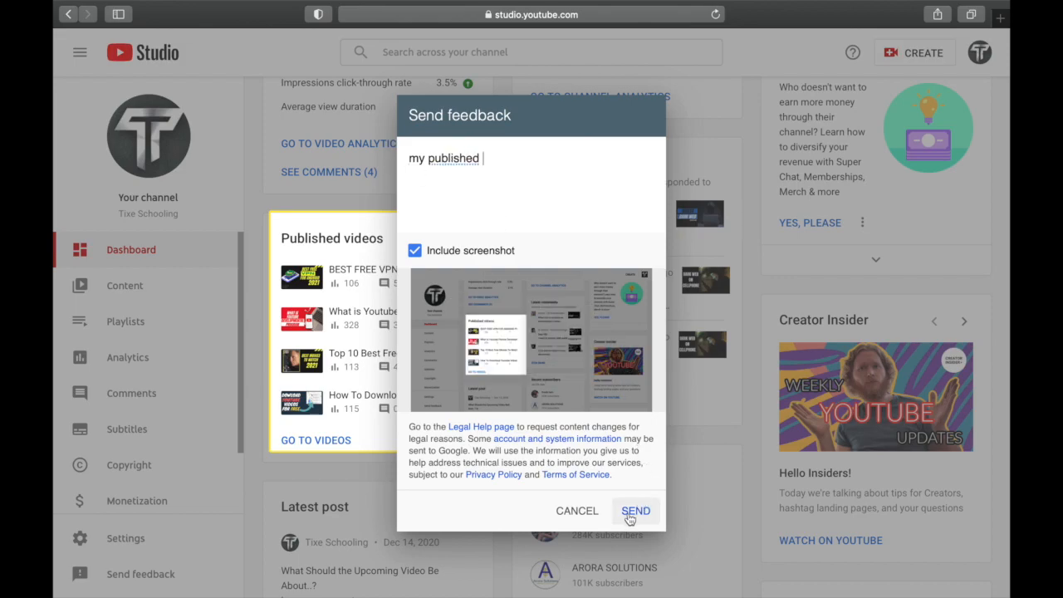
{"action": "mouse_move", "coordinate": [576, 510]}
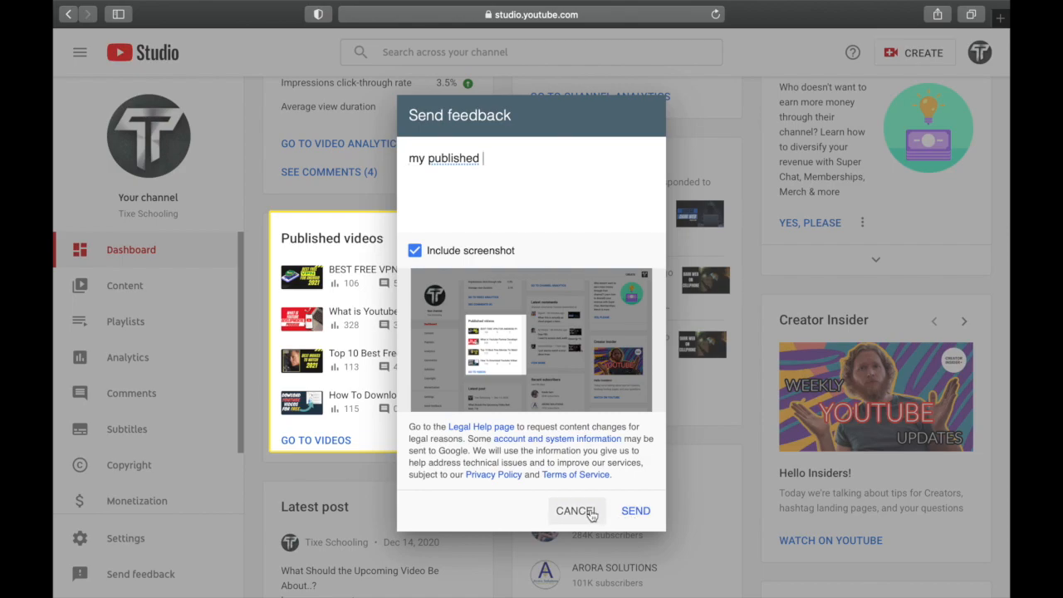